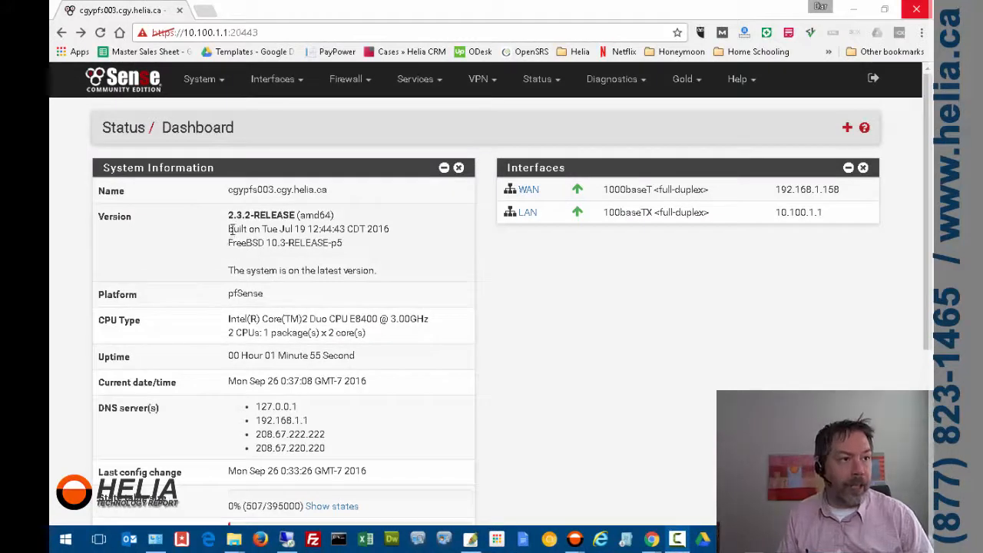
mouse_move(238, 222)
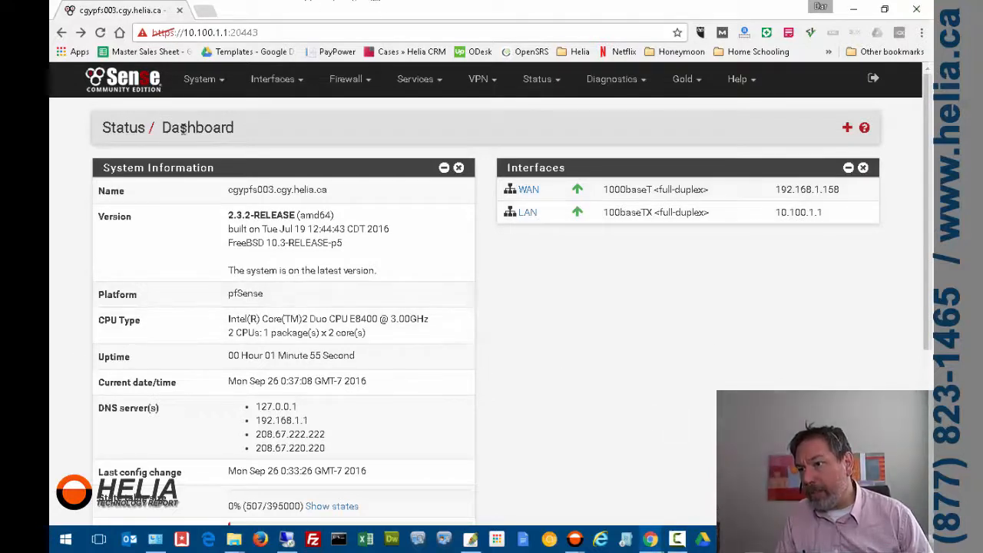
- Open the System menu from the pfSense 2.3.2 status dashboard
click(199, 79)
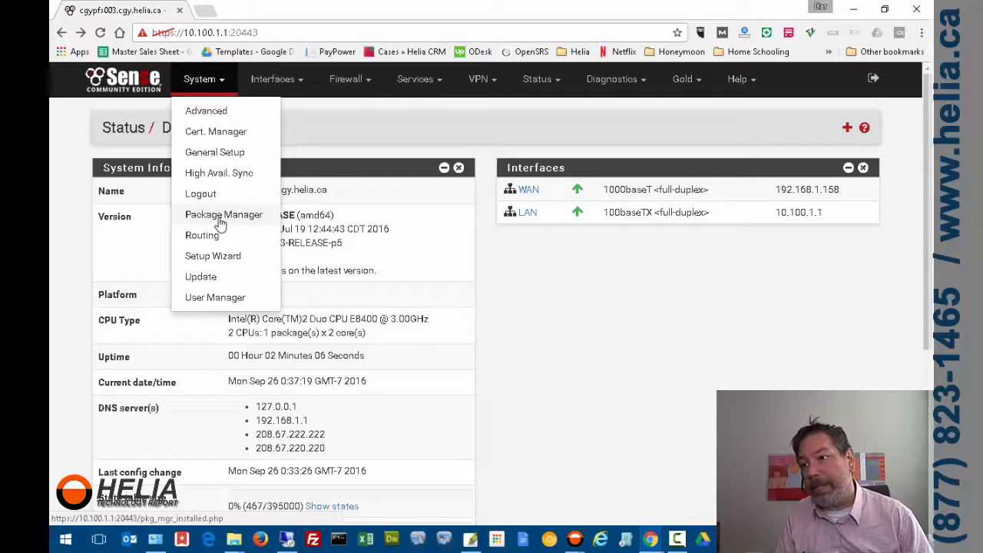
mouse_move(218, 199)
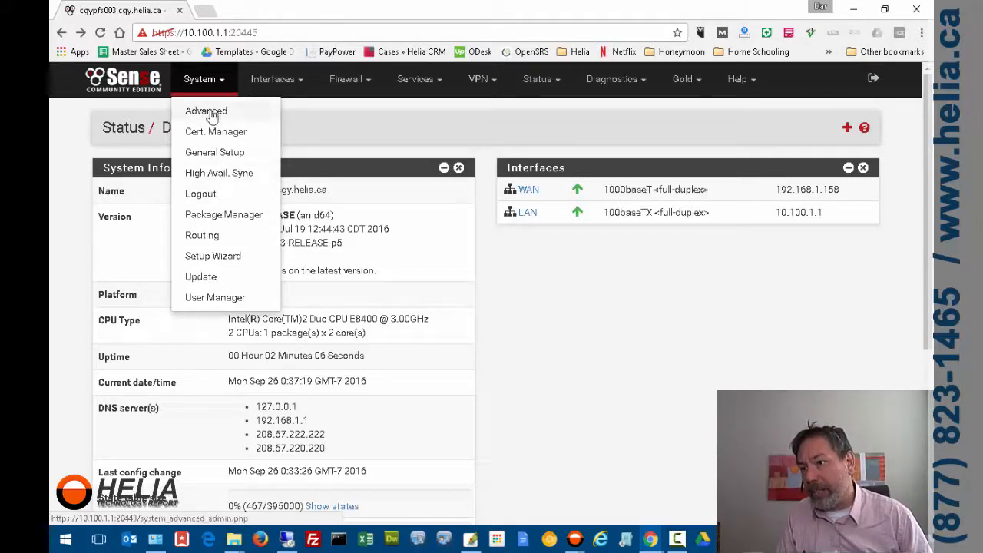
- Open System > Advanced, note HTTPS admin access on port 20443, and go to Networking
click(206, 110)
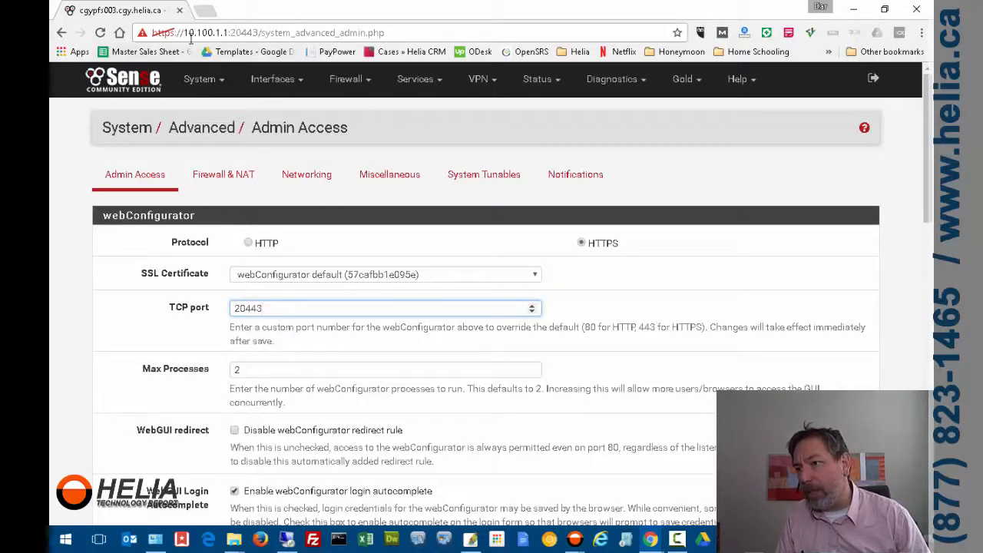
click(269, 33)
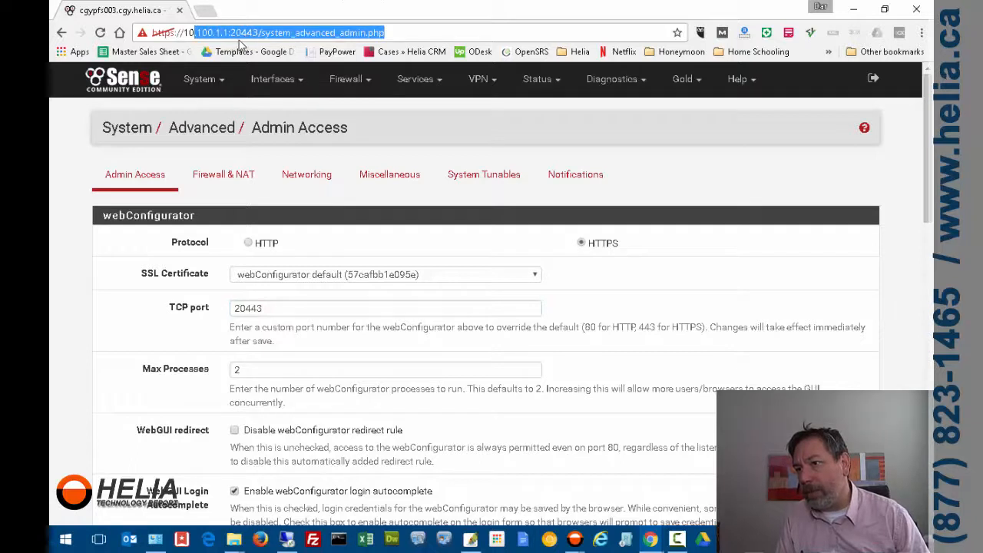
click(306, 174)
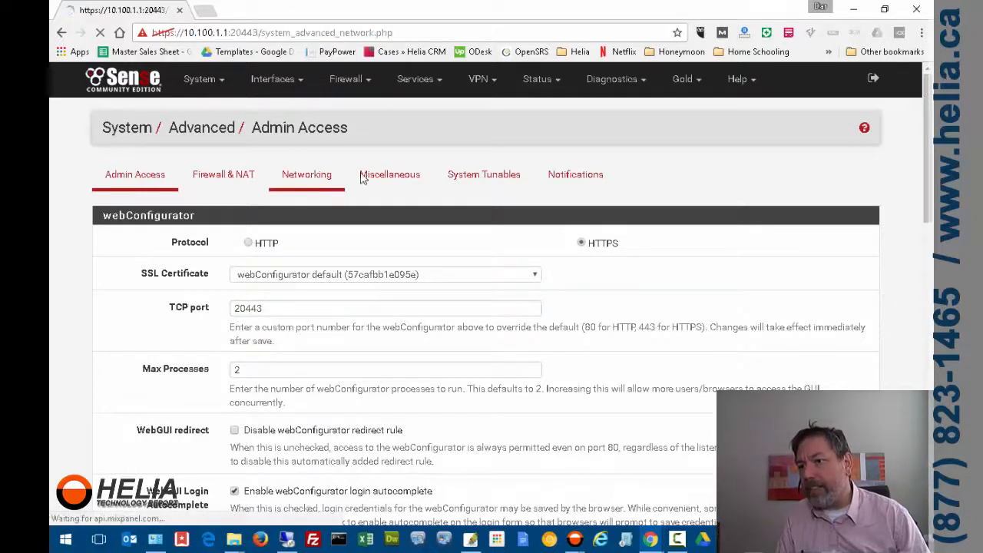
- Uncheck Allow IPv6 in advanced networking settings and save the change
click(307, 175)
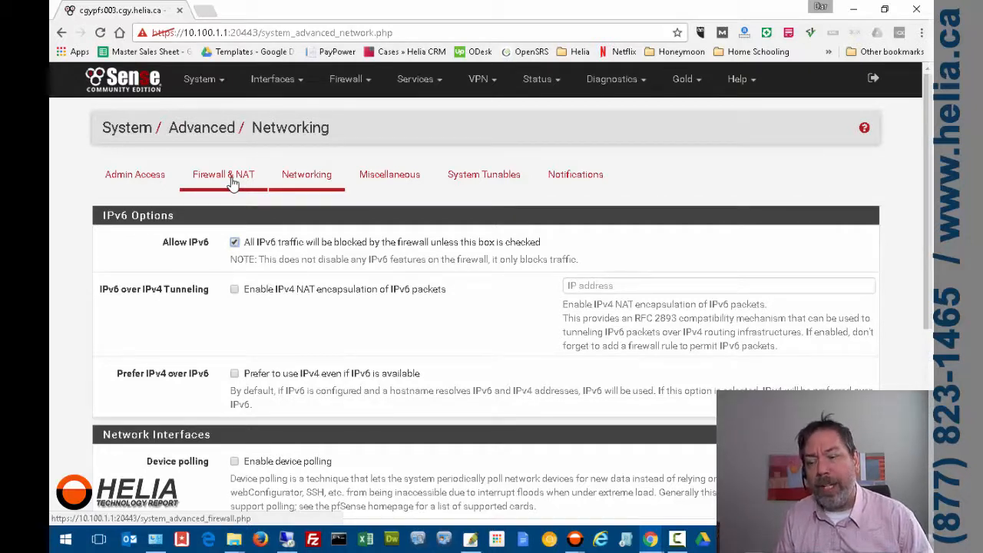
click(307, 174)
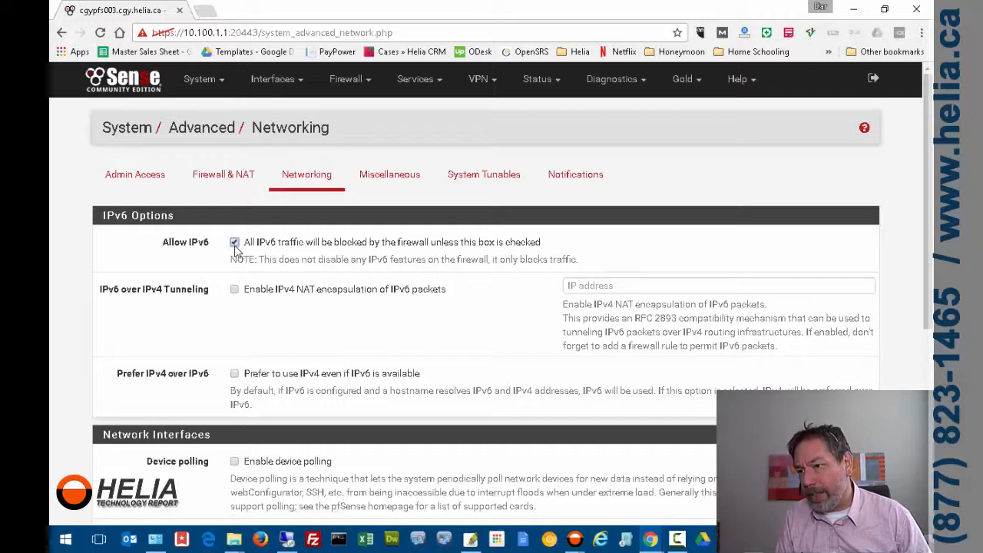
scroll(down, 3)
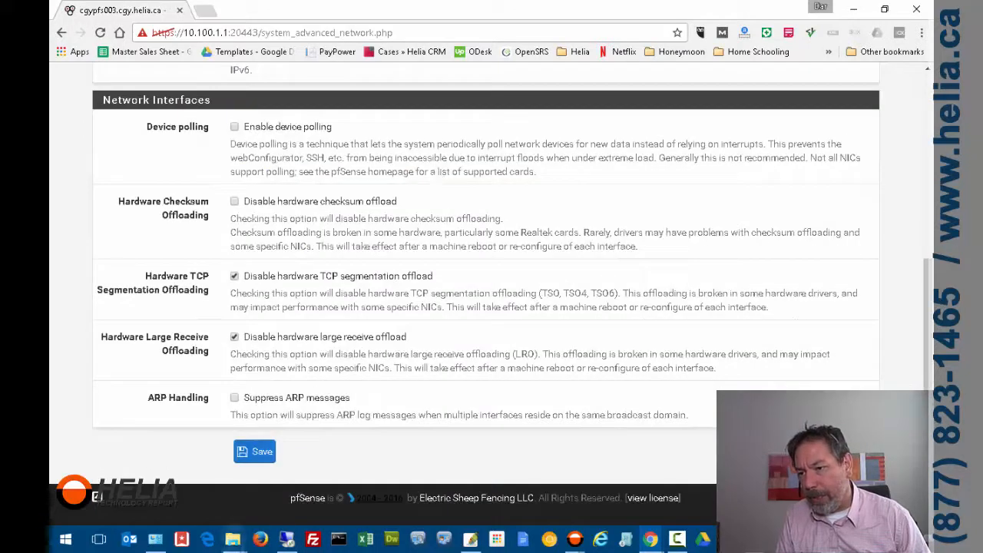
click(254, 451)
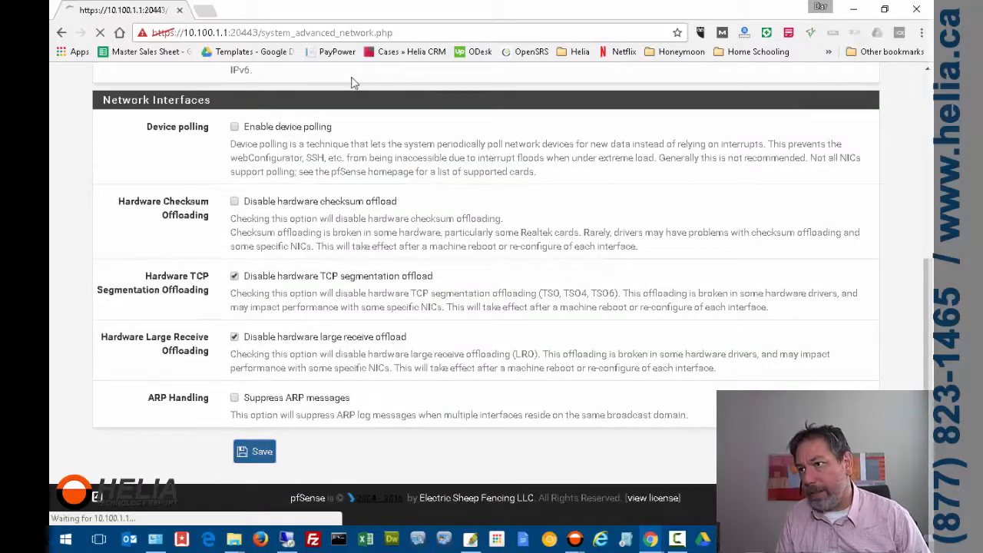
click(254, 451)
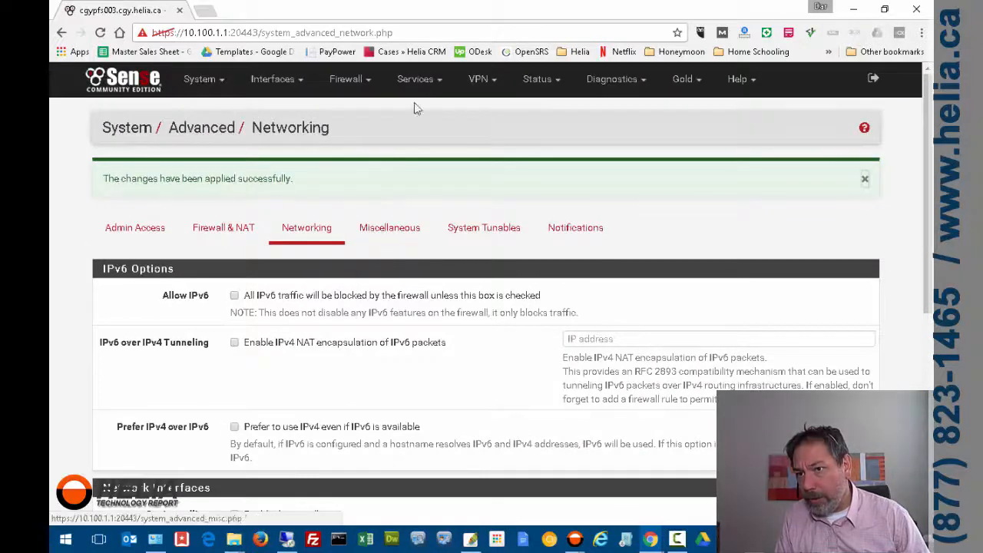
click(414, 78)
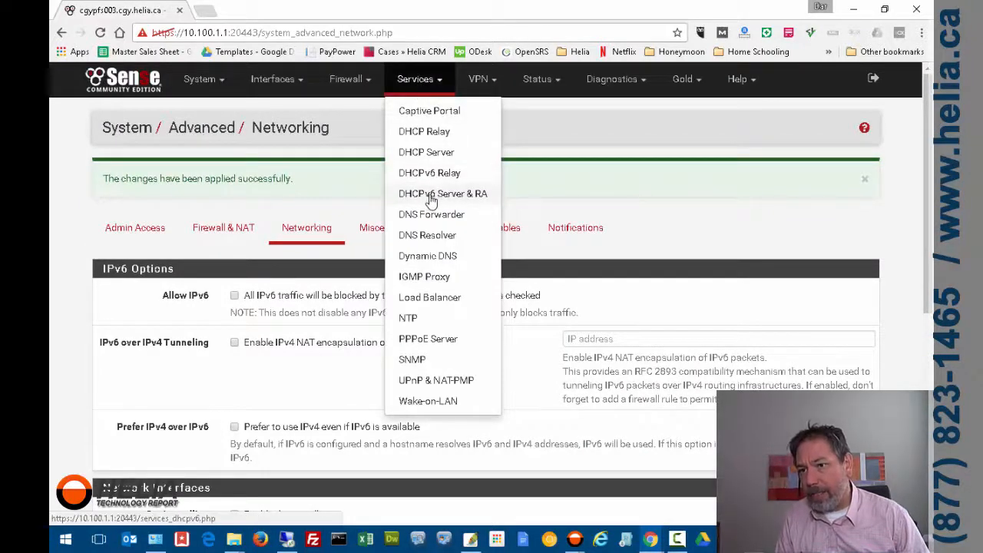
- View Services > DHCPv6 Server & RA, which warns no interface has a static IPv6 address
click(443, 193)
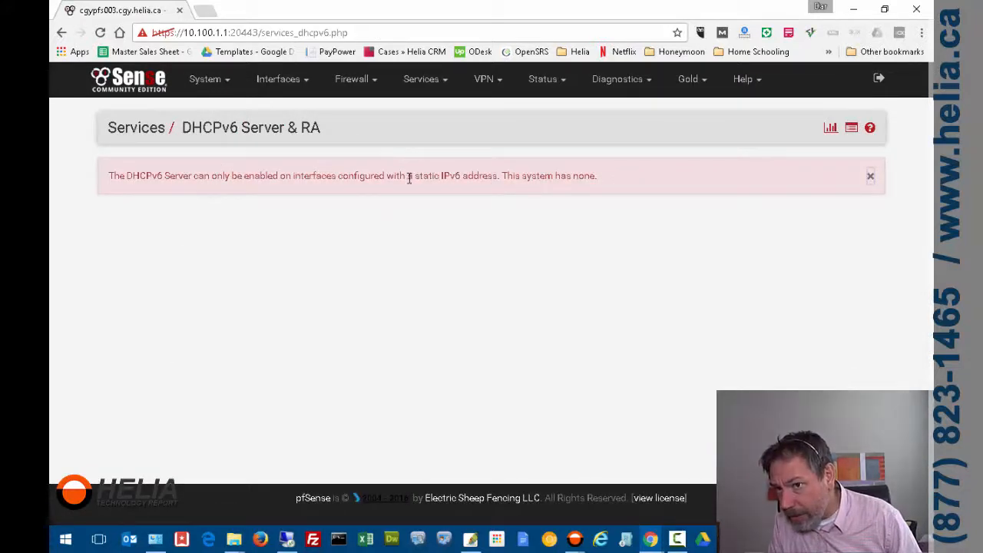
mouse_move(320, 215)
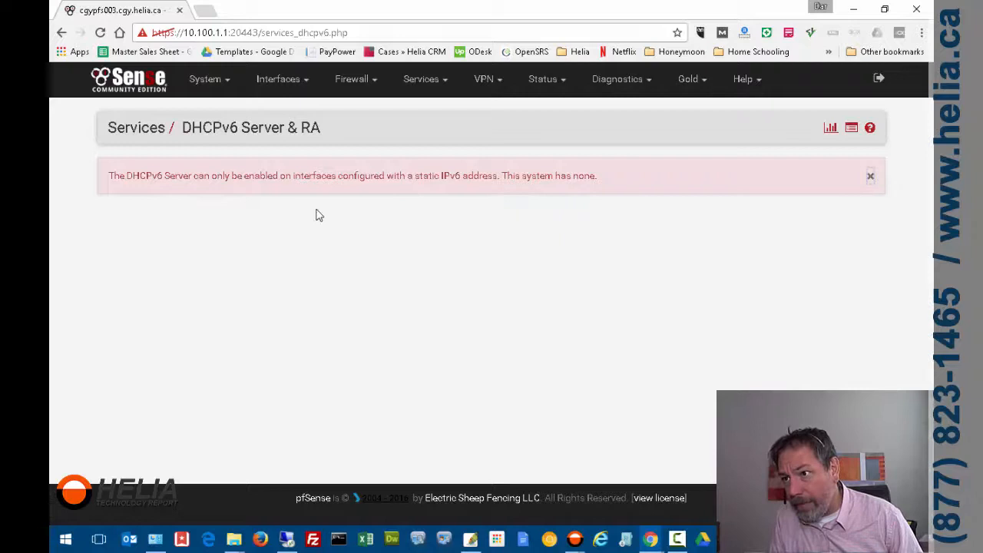
click(278, 79)
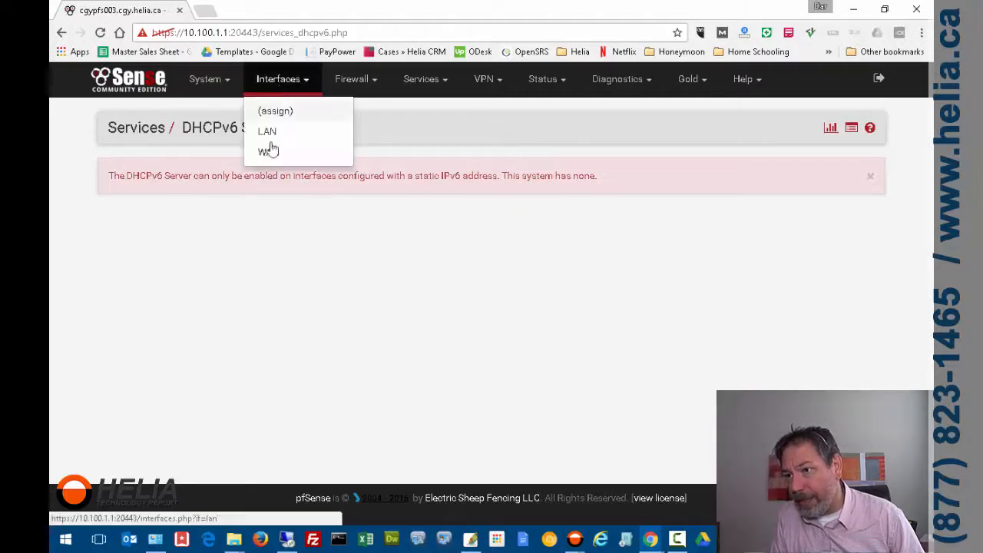
- Confirm WAN and LAN IPv6 set to None, then save LAN at 10.100.1.1/24
click(267, 149)
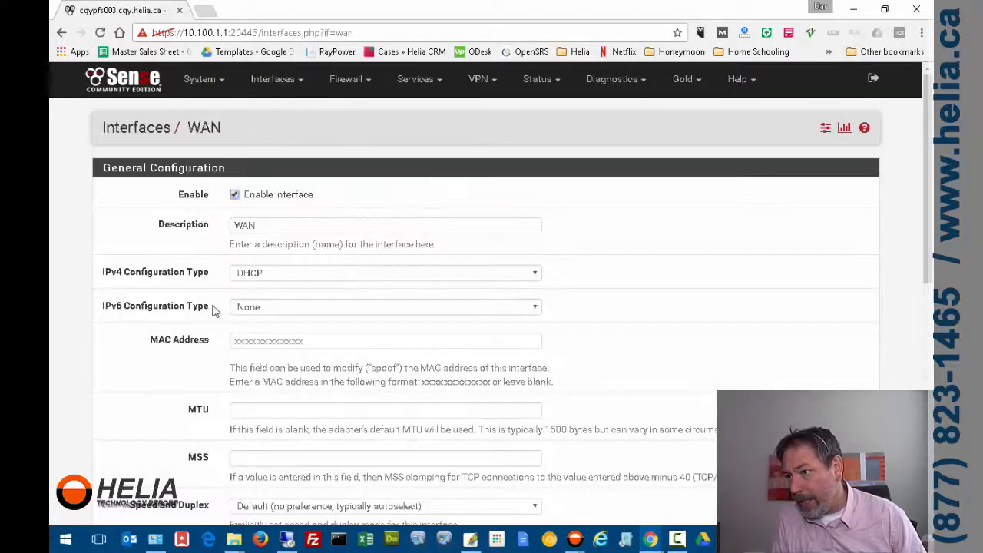
mouse_move(125, 329)
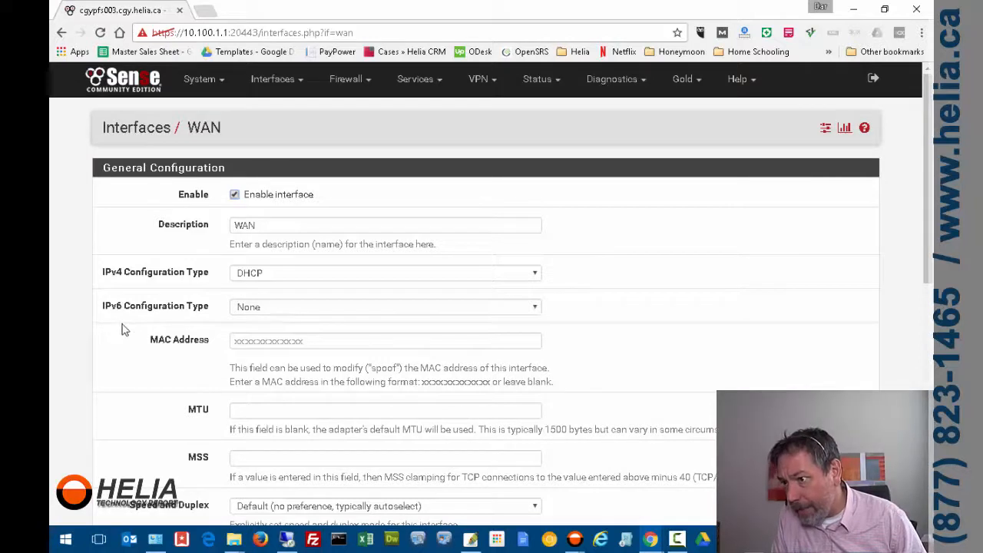
mouse_move(260, 310)
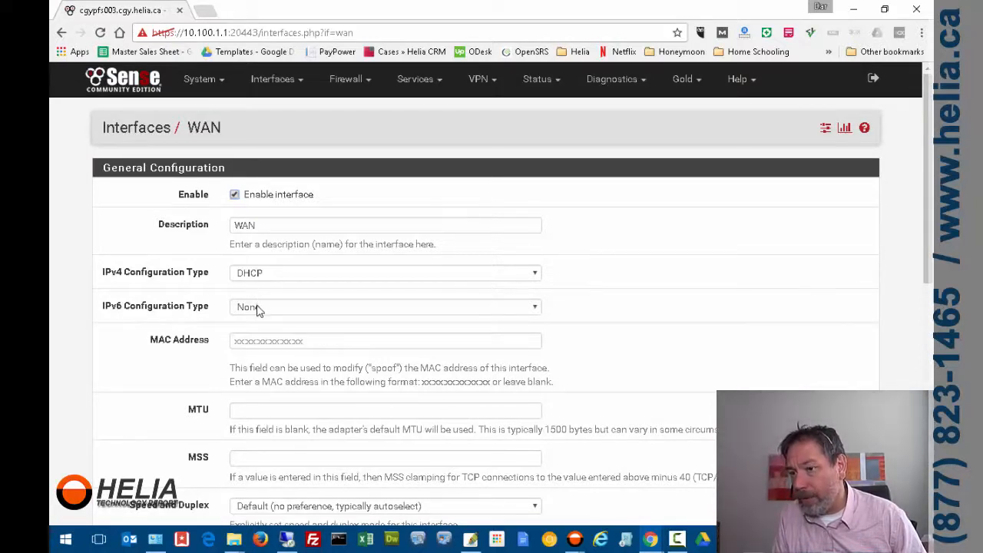
click(273, 78)
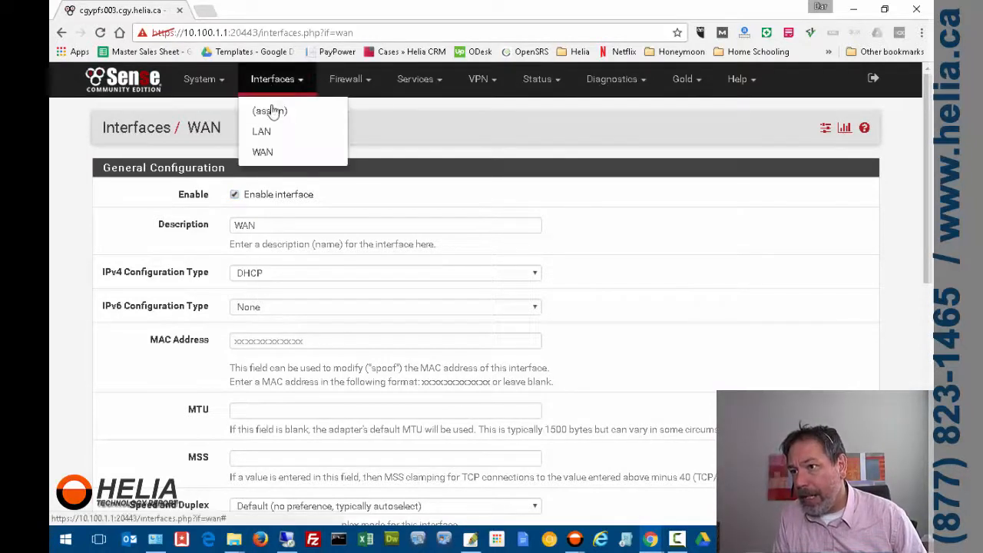
click(262, 130)
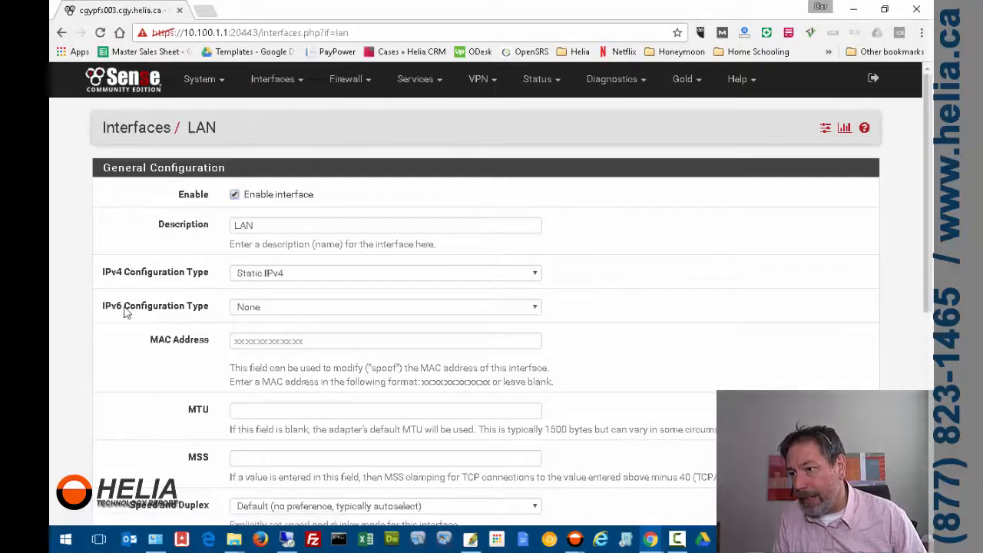
mouse_move(645, 280)
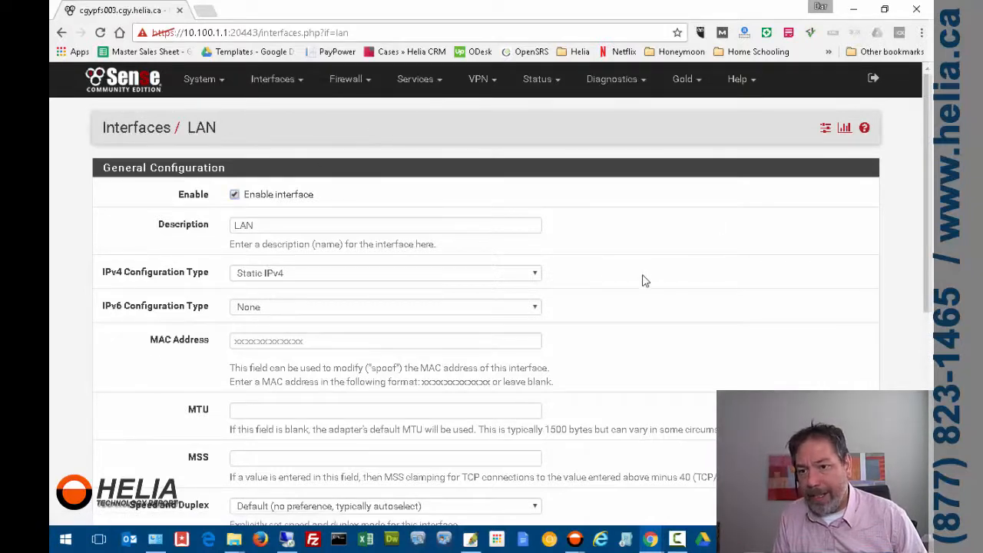
scroll(down, 3)
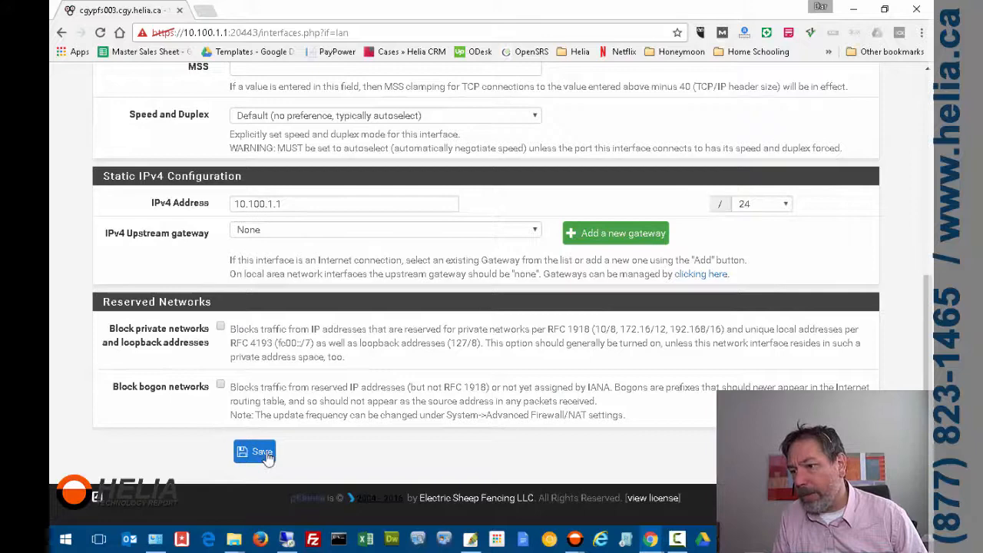
click(255, 452)
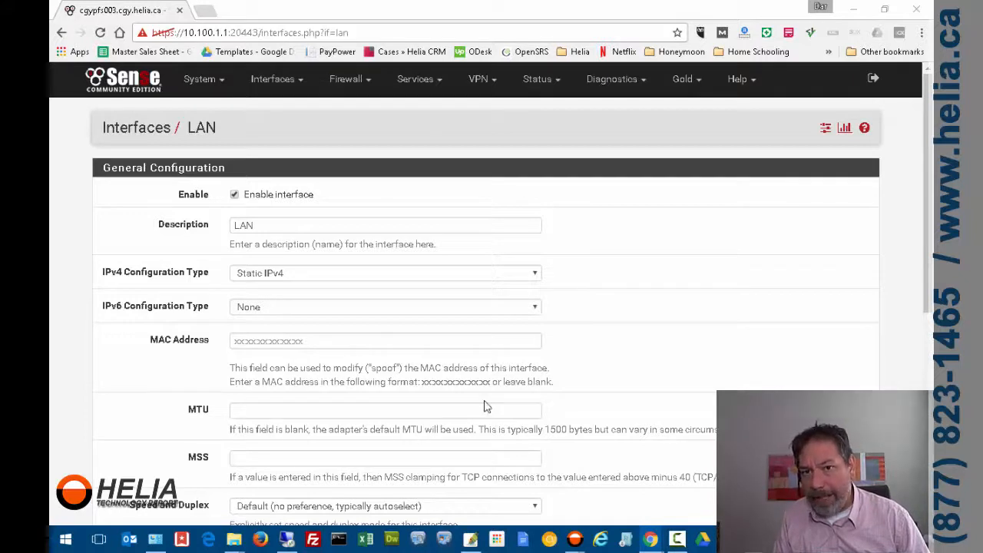
mouse_move(613, 79)
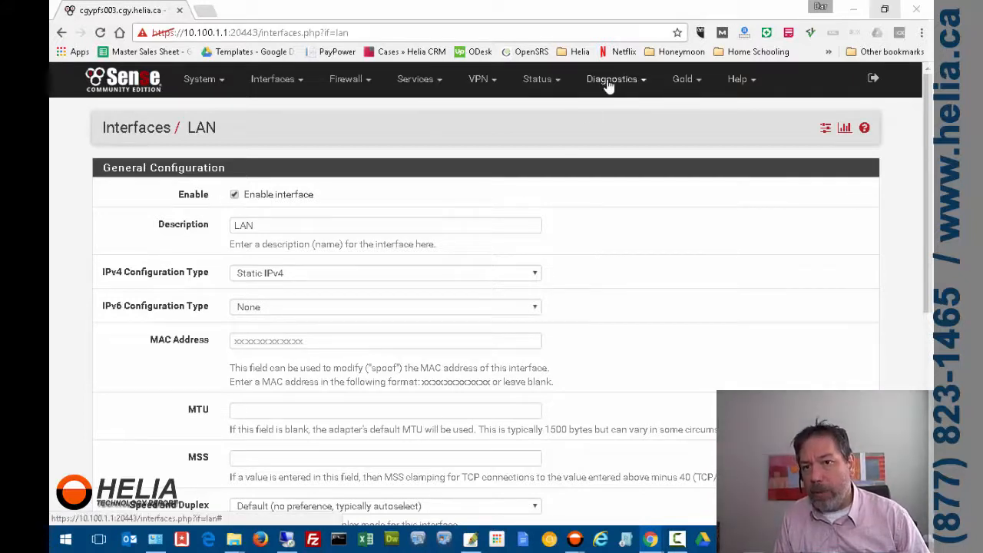
- Execute the echo command creating /usr/local/etc/pkg/repos/dnsthingy.conf in Diagnostics > Command Prompt
click(612, 78)
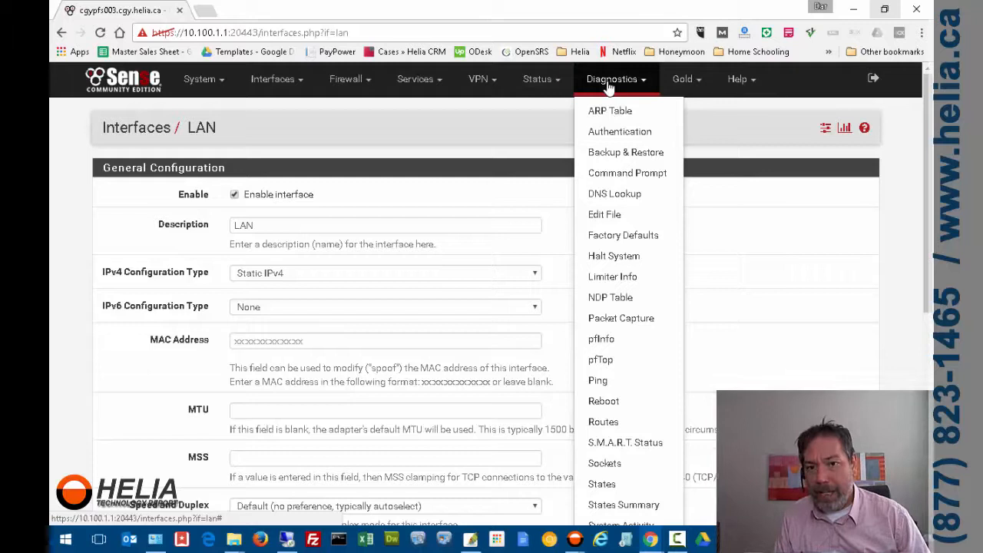
click(628, 172)
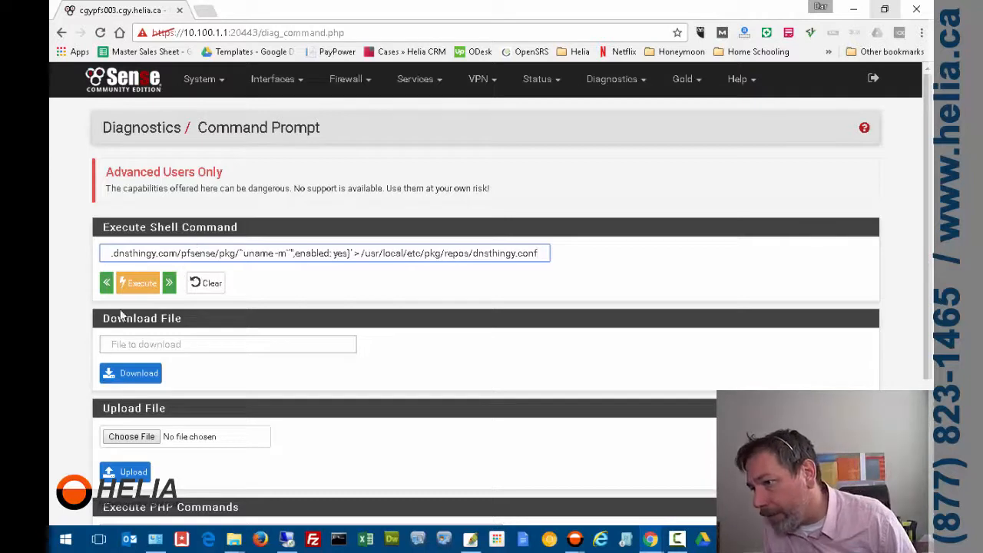
click(138, 283)
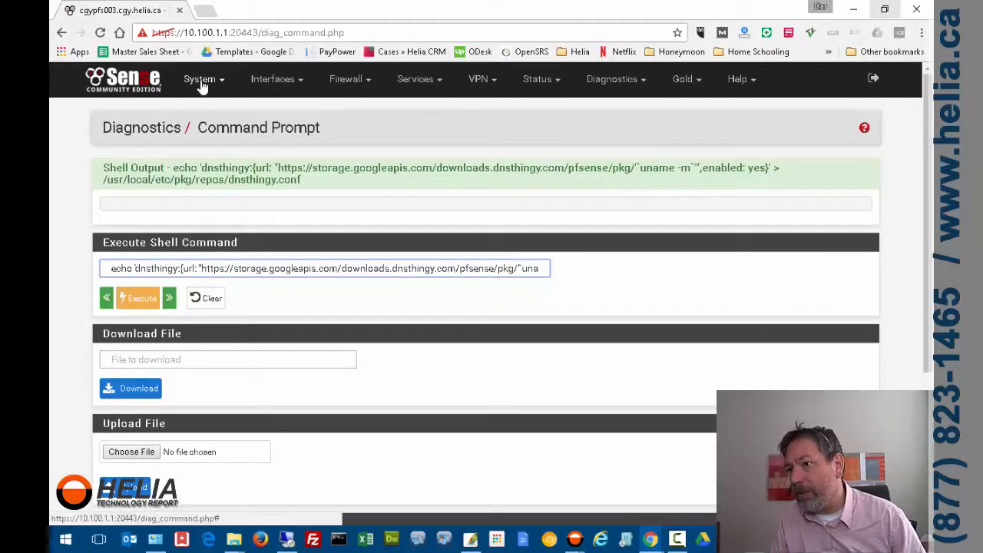
click(199, 78)
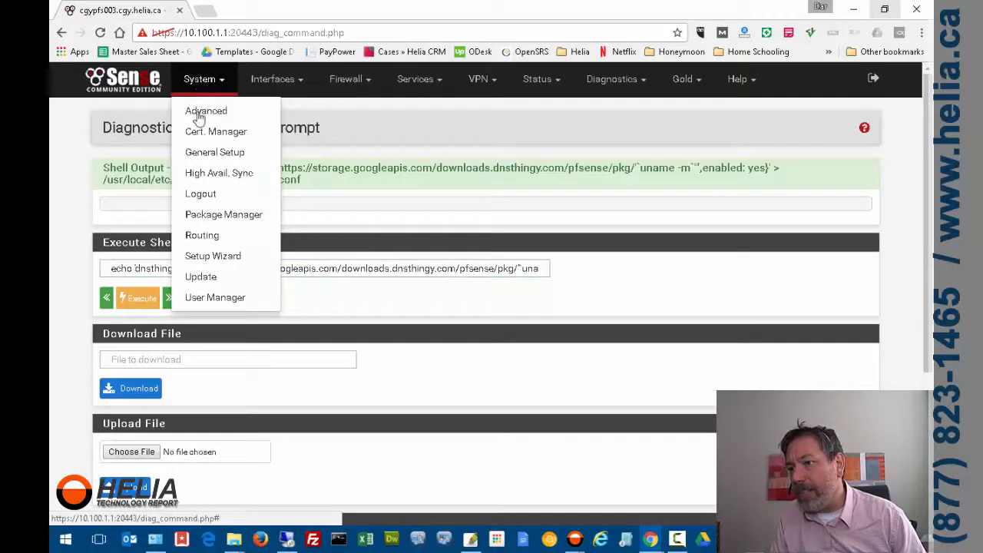
- Install and confirm the dnsthingy 3.0.0_449 package from Package Manager's available packages
click(224, 215)
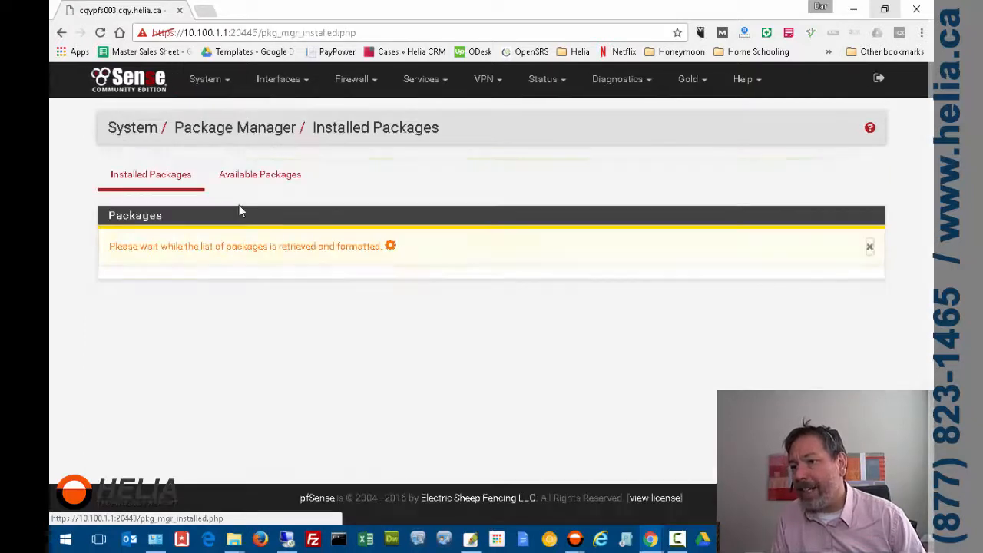
click(260, 174)
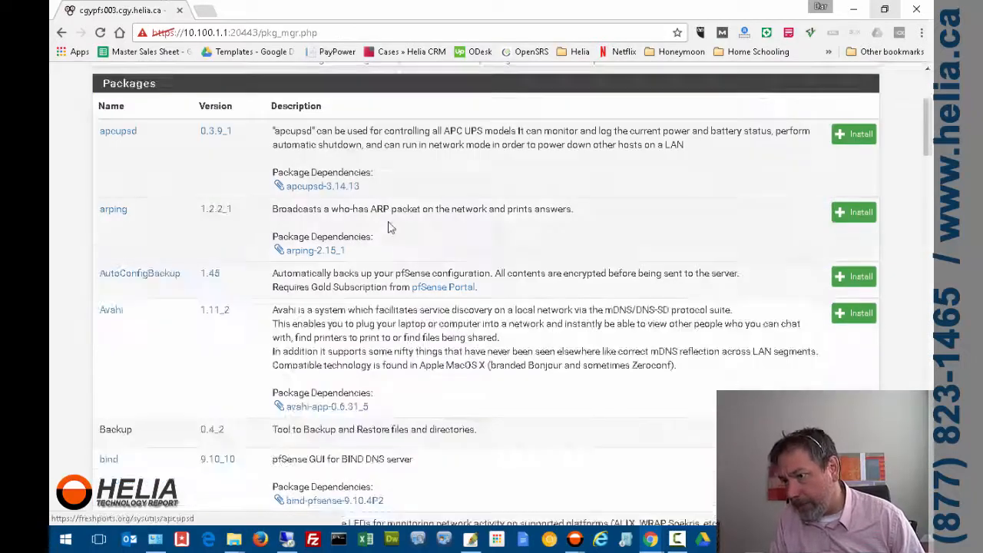
scroll(down, 3)
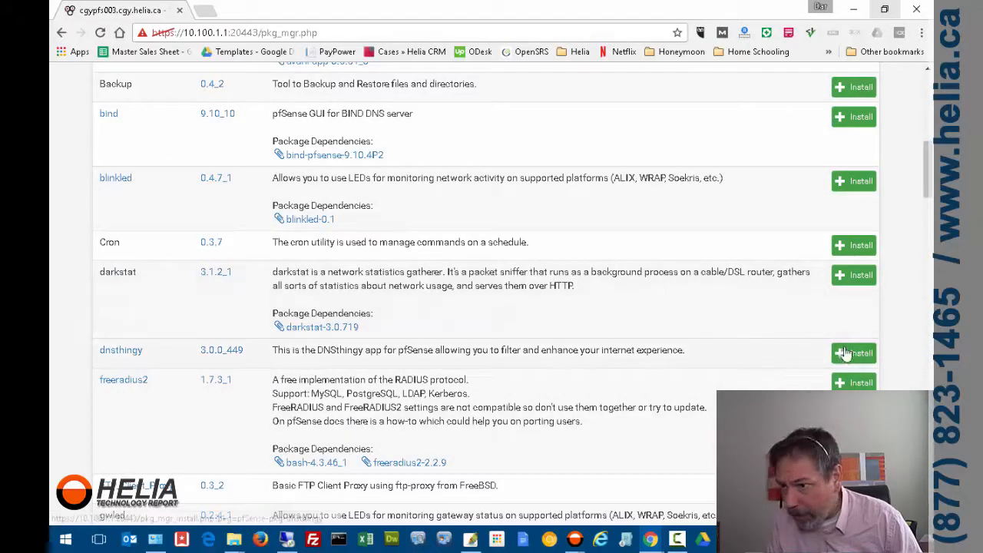
click(855, 353)
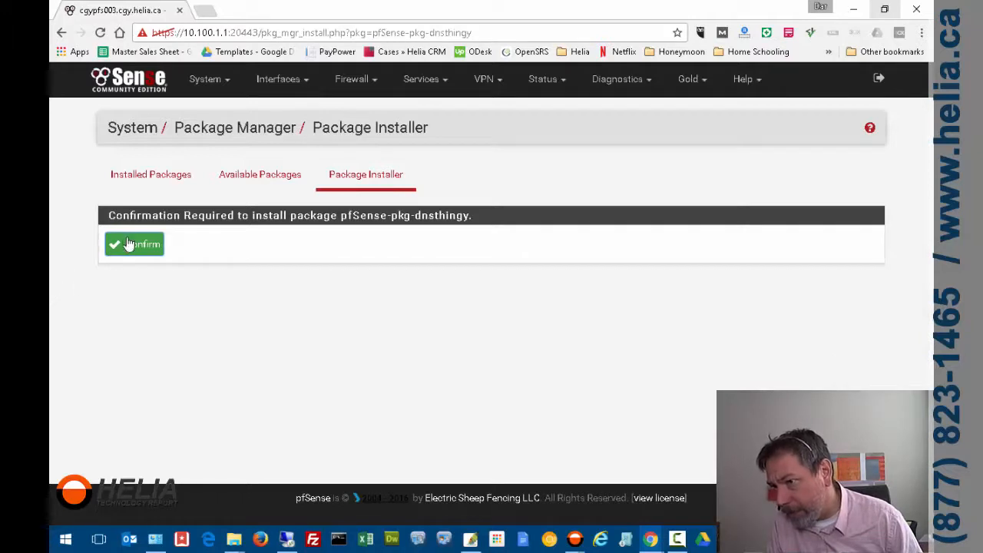
click(133, 244)
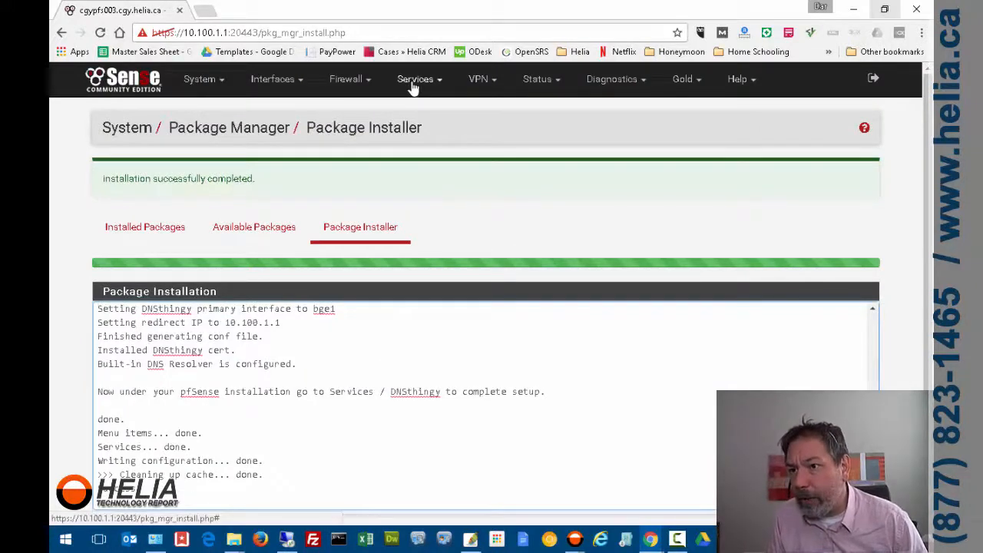
click(414, 78)
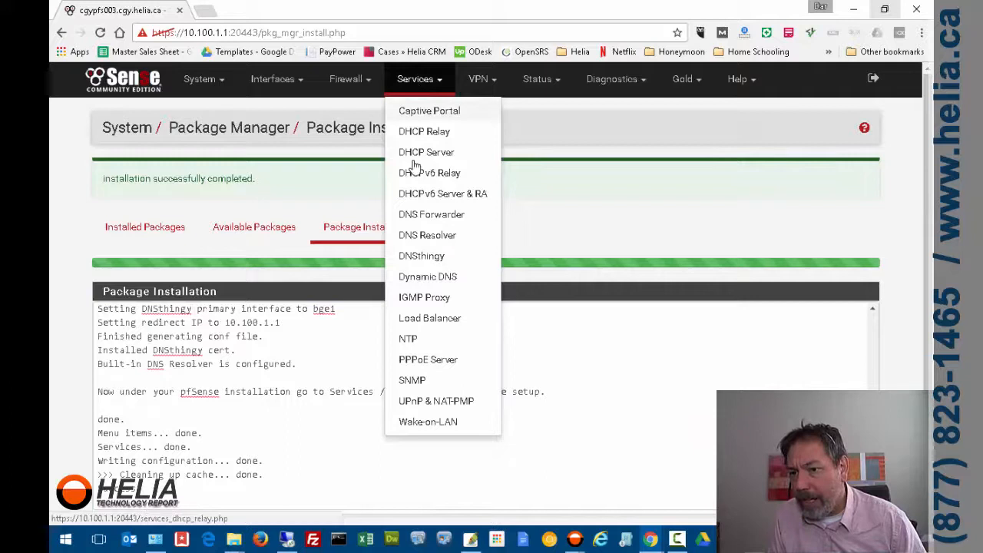
click(421, 256)
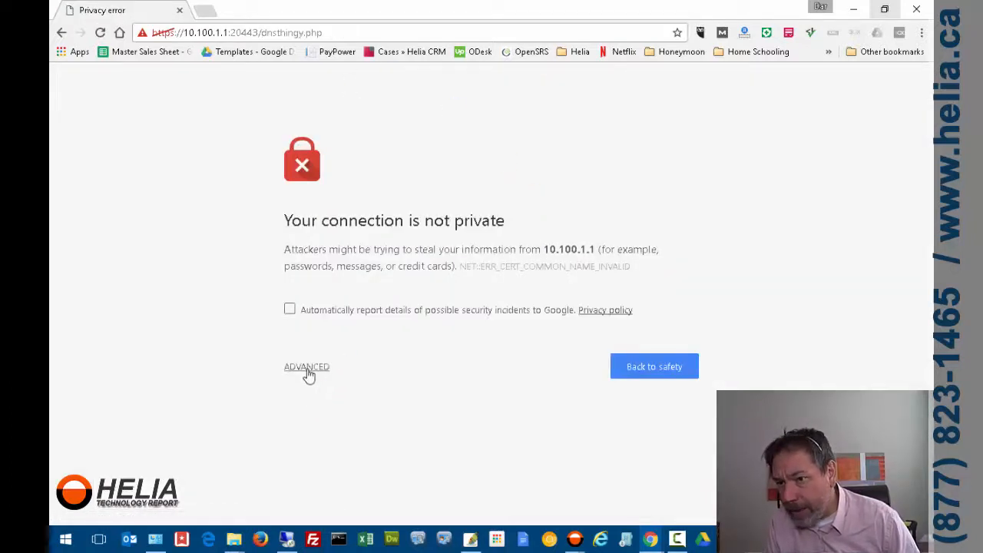
- Proceed past the certificate warning to 10.100.1.1 to reach the DNSthingy Manager page
click(306, 367)
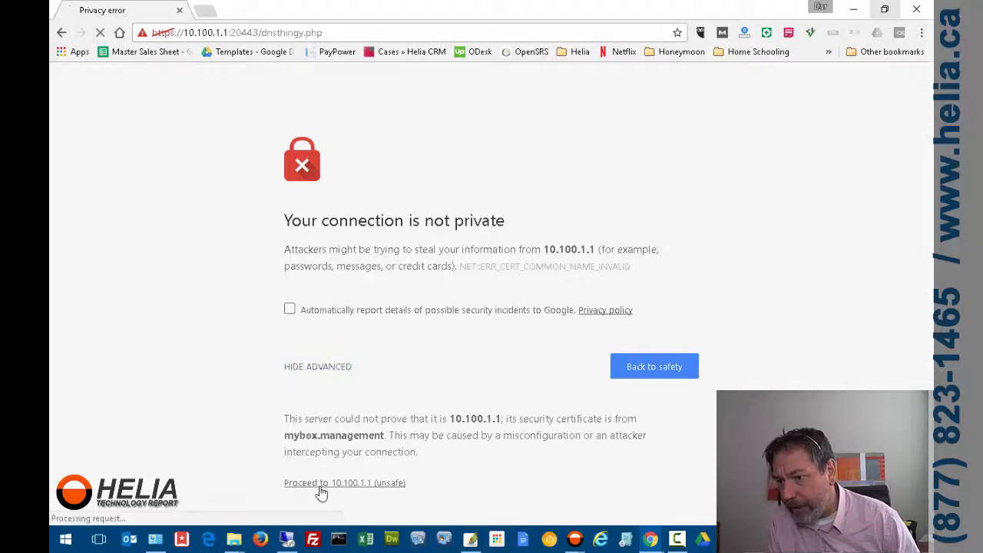
click(321, 483)
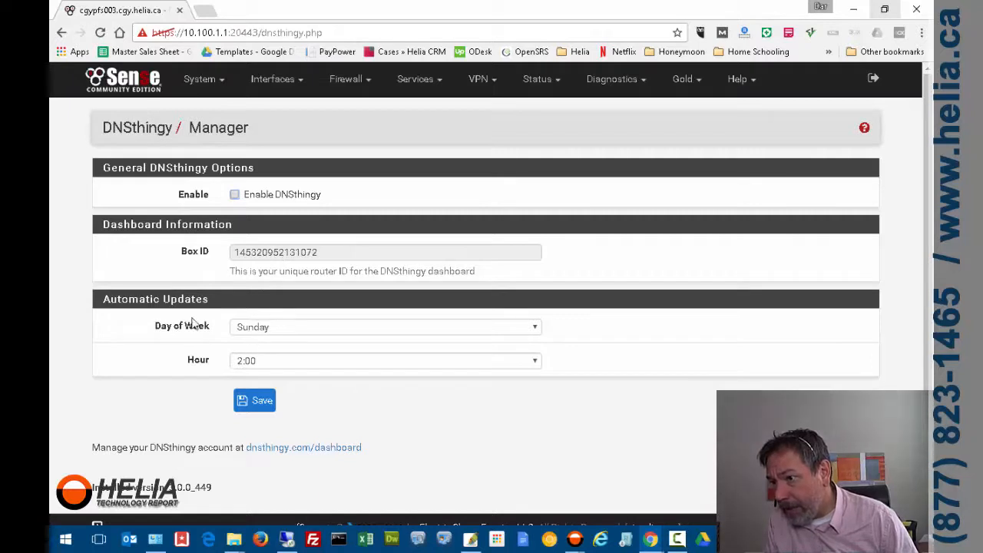
mouse_move(109, 394)
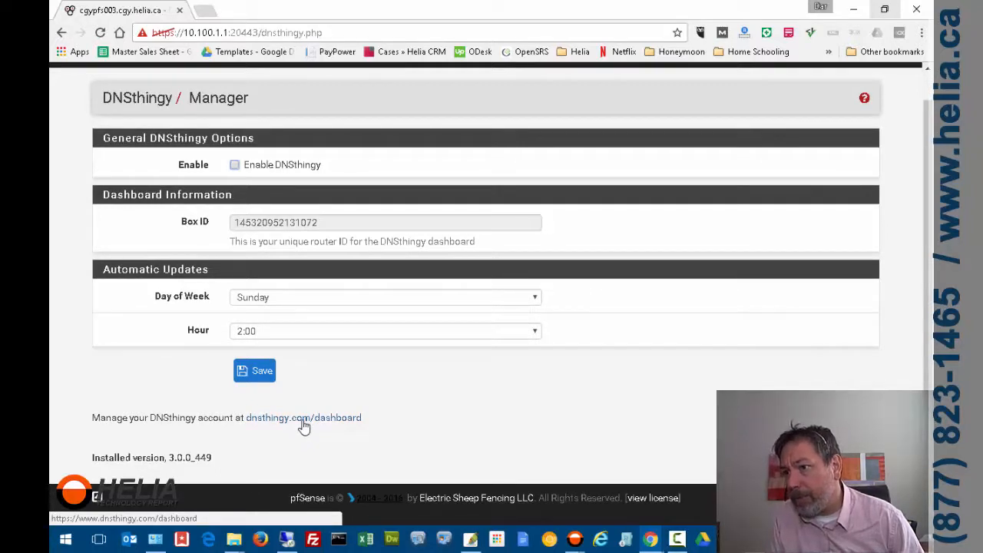
mouse_move(299, 457)
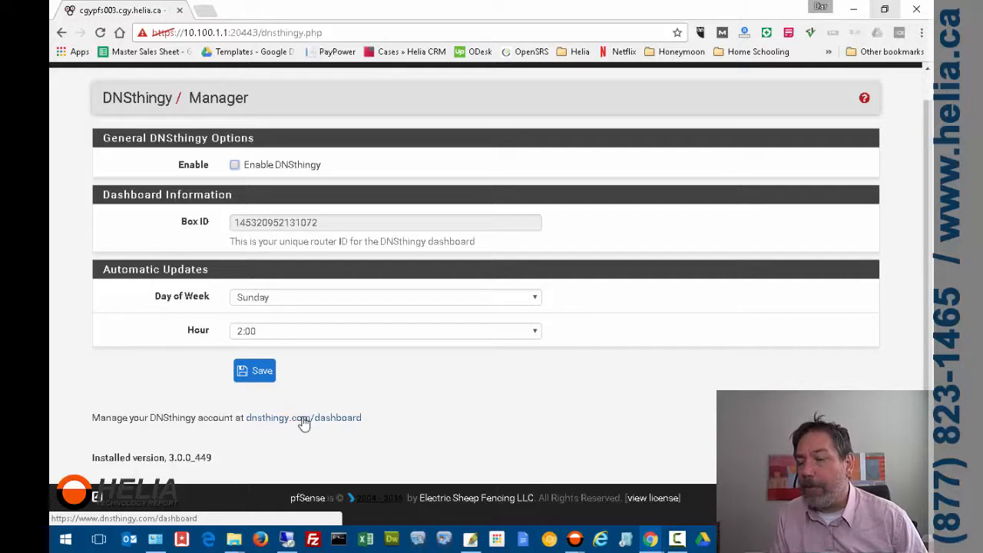
- Sign in to the DNSthingy dashboard, switch to location HELIA MTG, and open Router
click(303, 417)
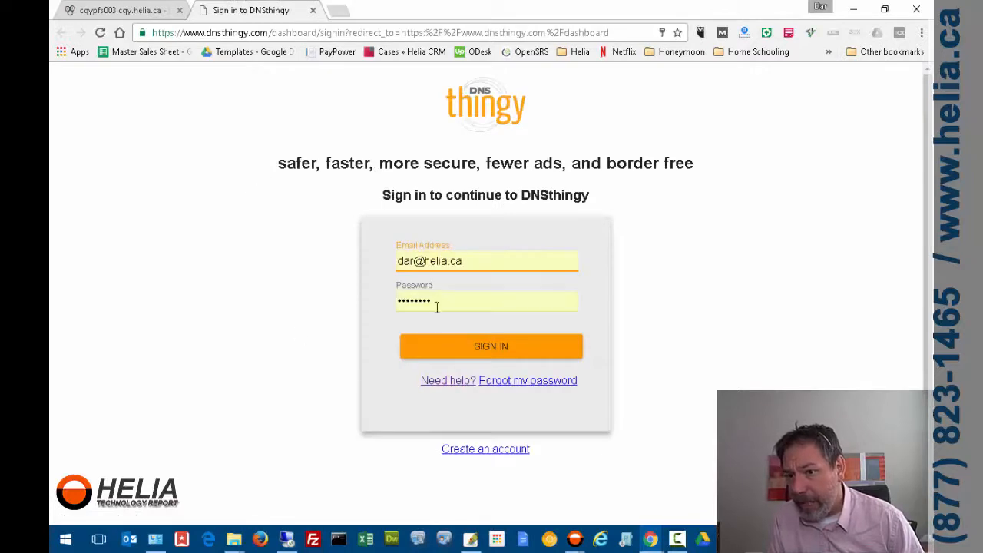
click(491, 346)
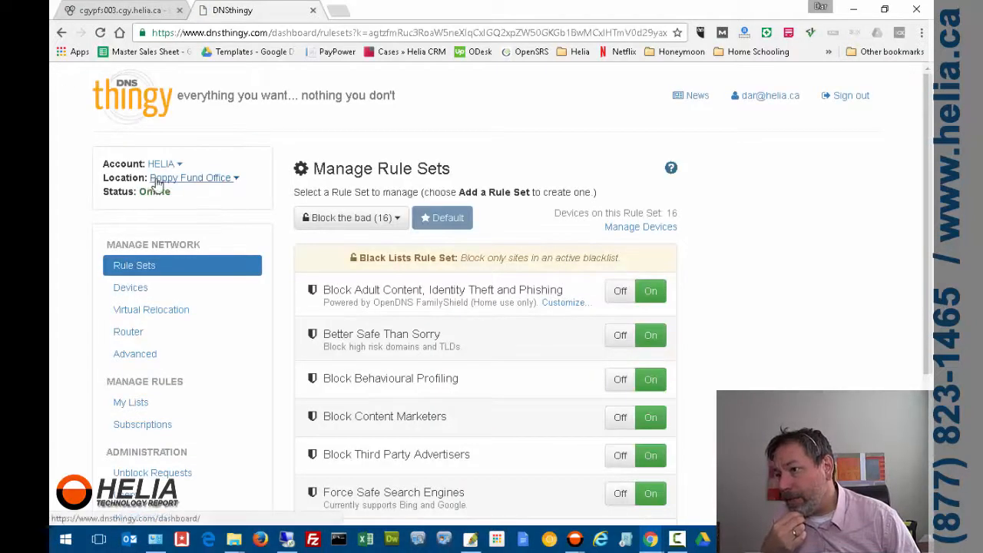
click(191, 177)
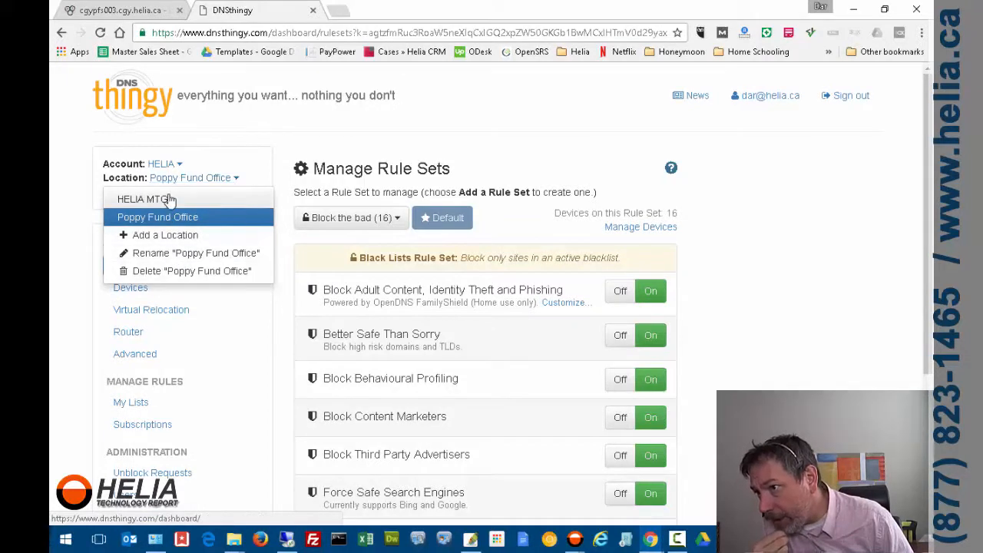
click(143, 199)
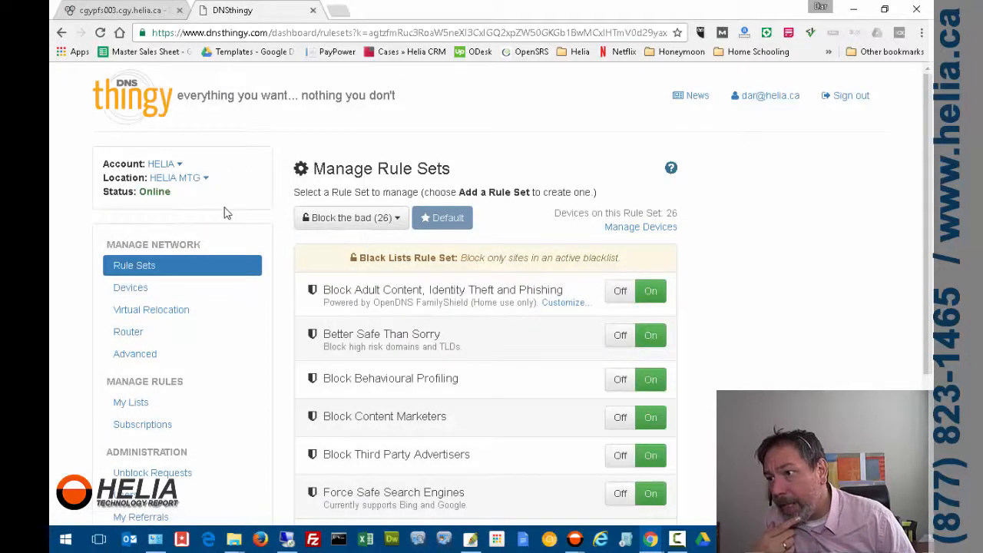
mouse_move(210, 325)
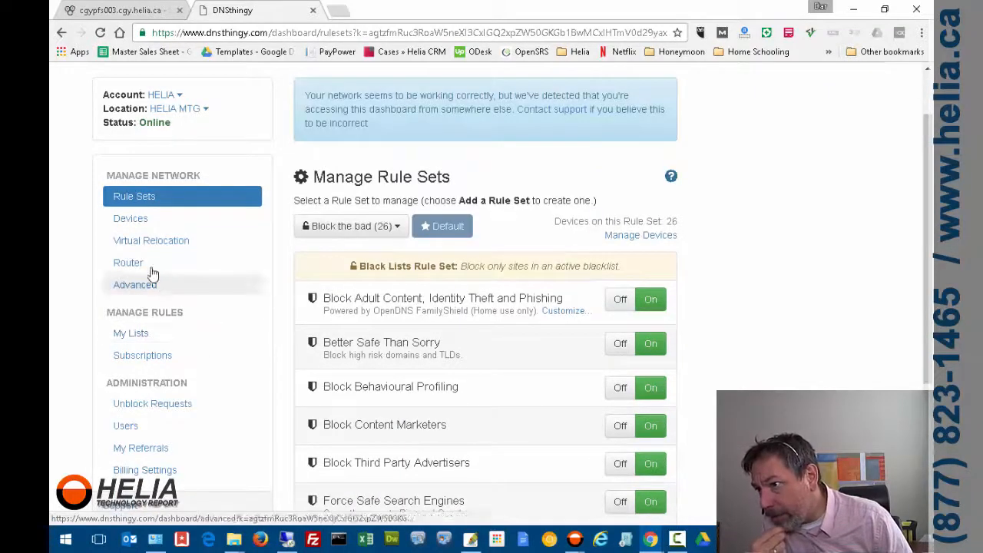
click(128, 262)
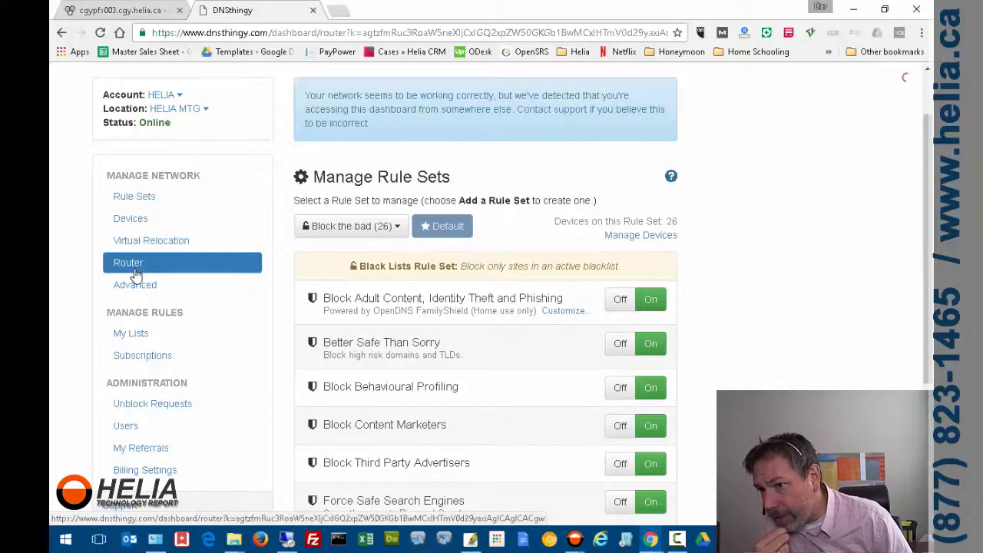
click(128, 263)
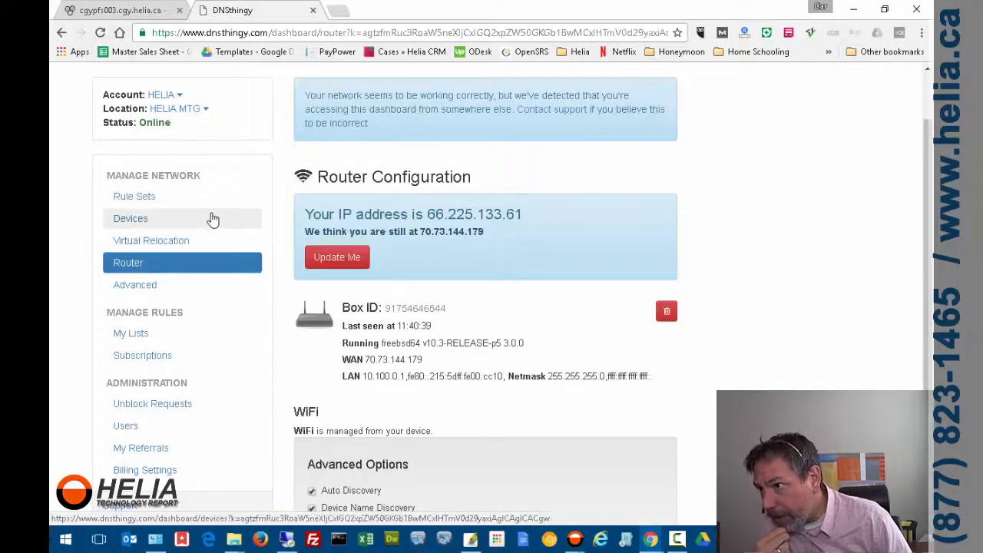
click(178, 108)
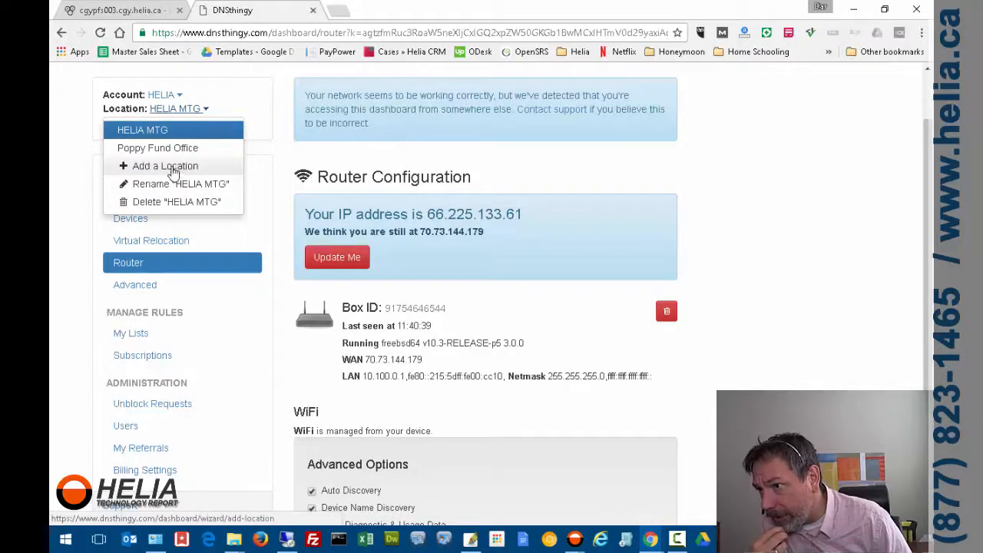
click(165, 166)
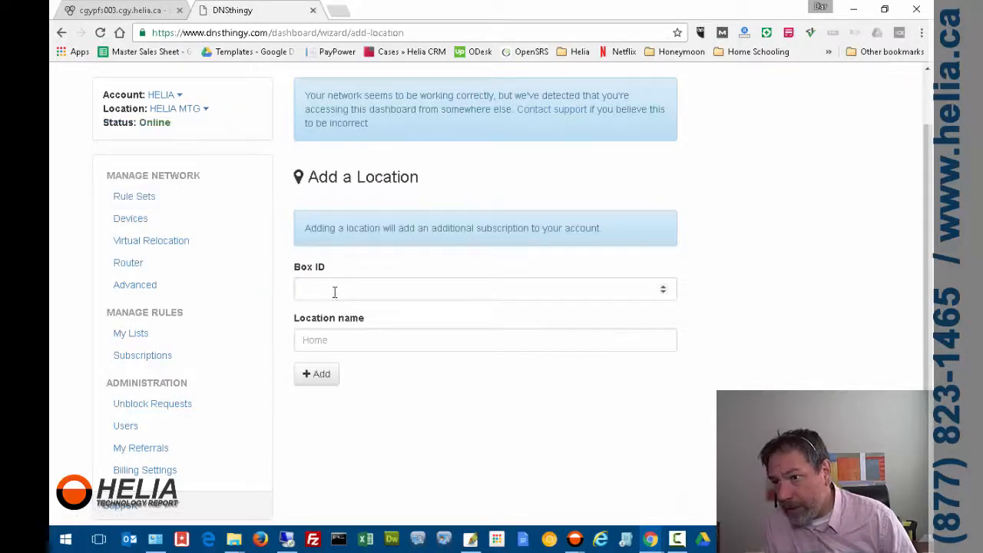
click(484, 288)
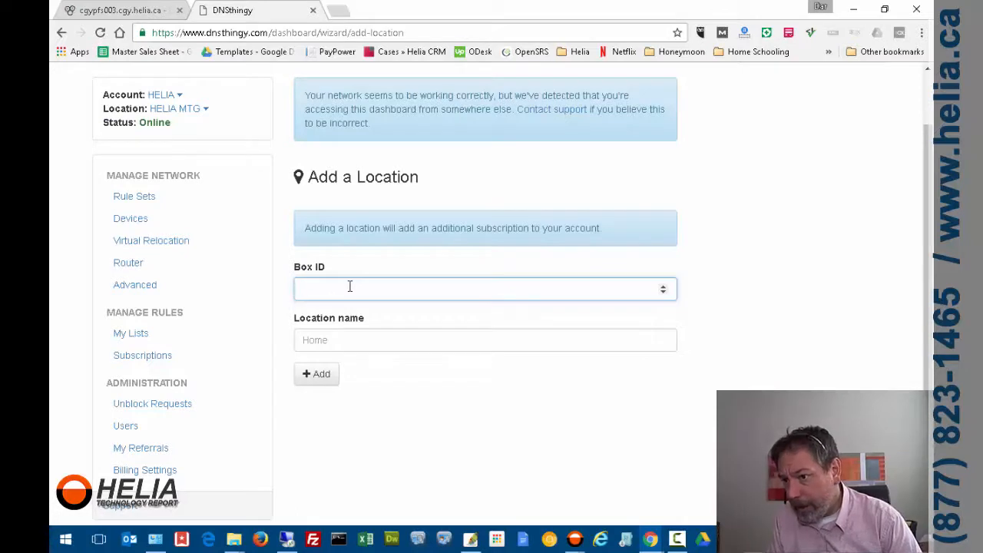
text(H)
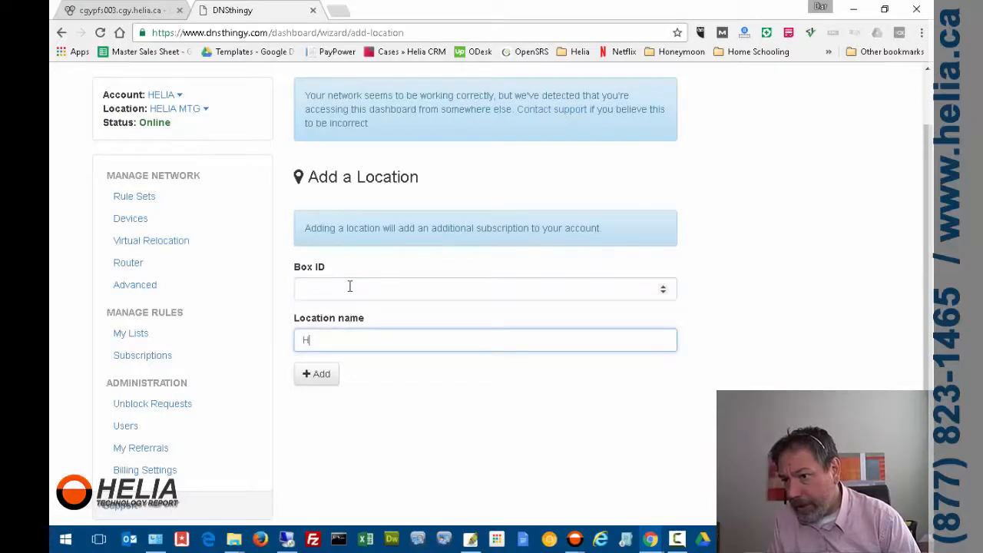
text(ELIA)
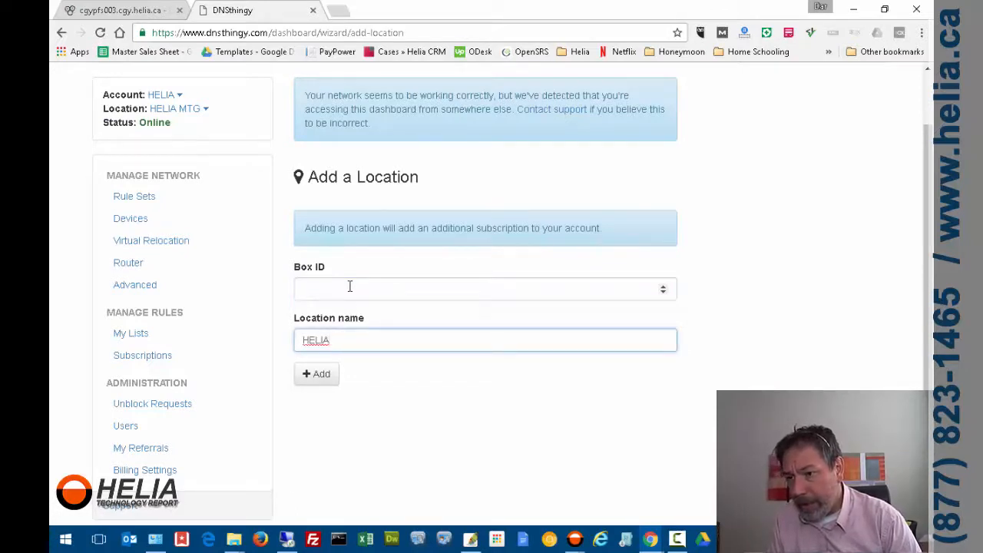
text(CGY)
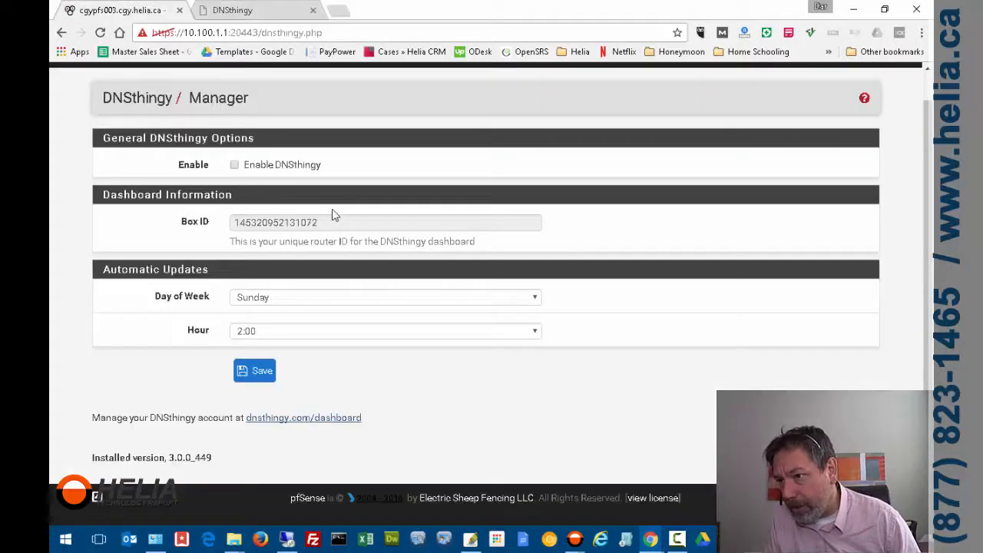
click(384, 222)
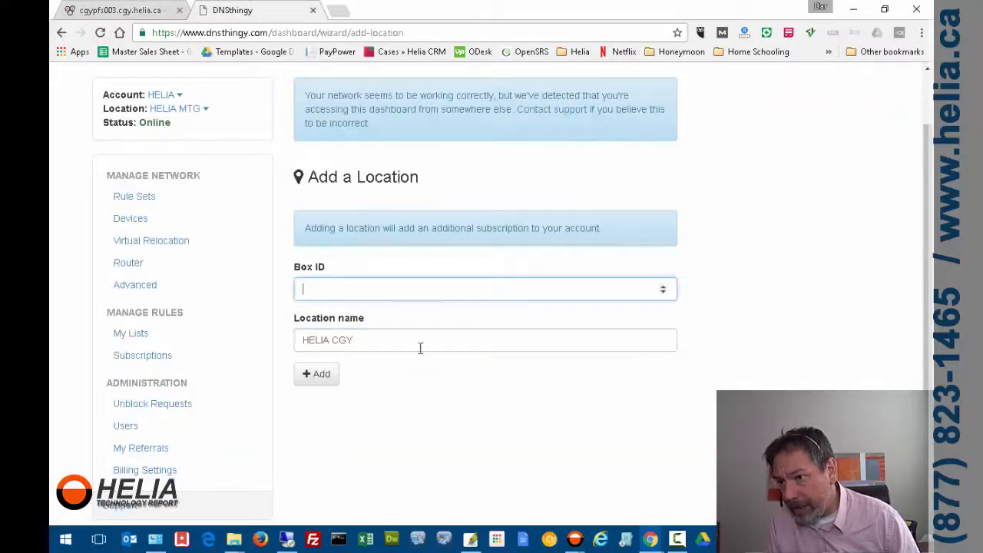
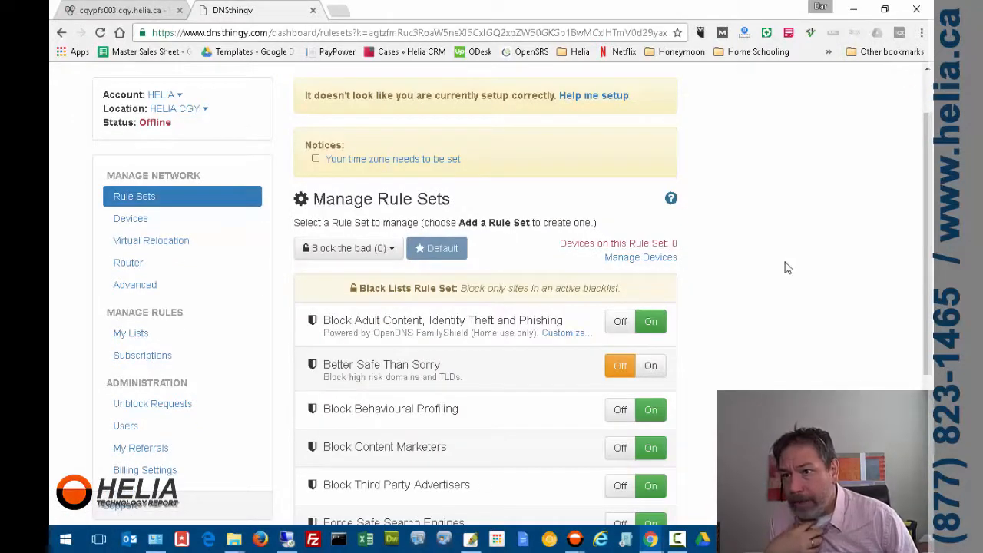
mouse_move(372, 140)
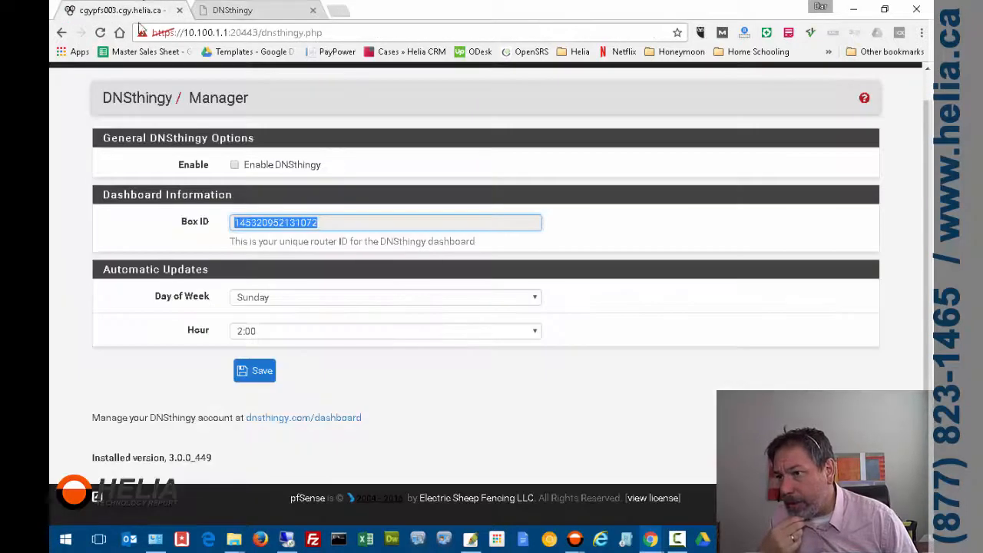
- Enable DNSthingy in pfSense, save the settings, and apply the pending configuration changes
click(235, 165)
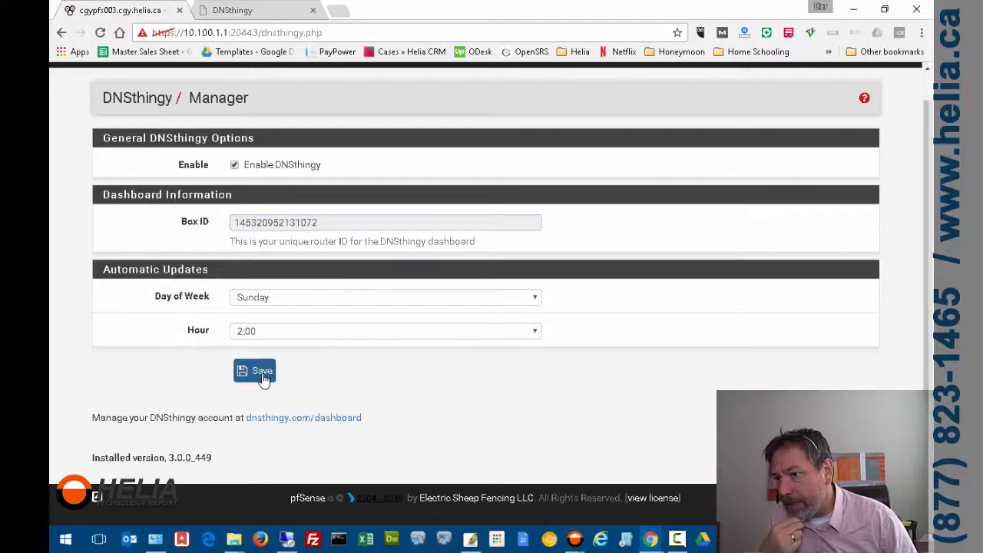
click(255, 371)
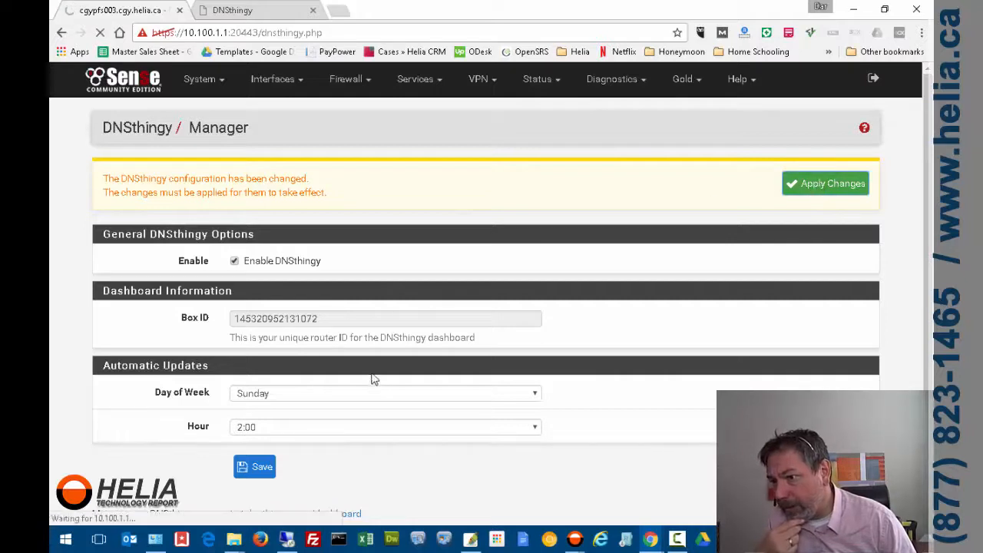
click(825, 182)
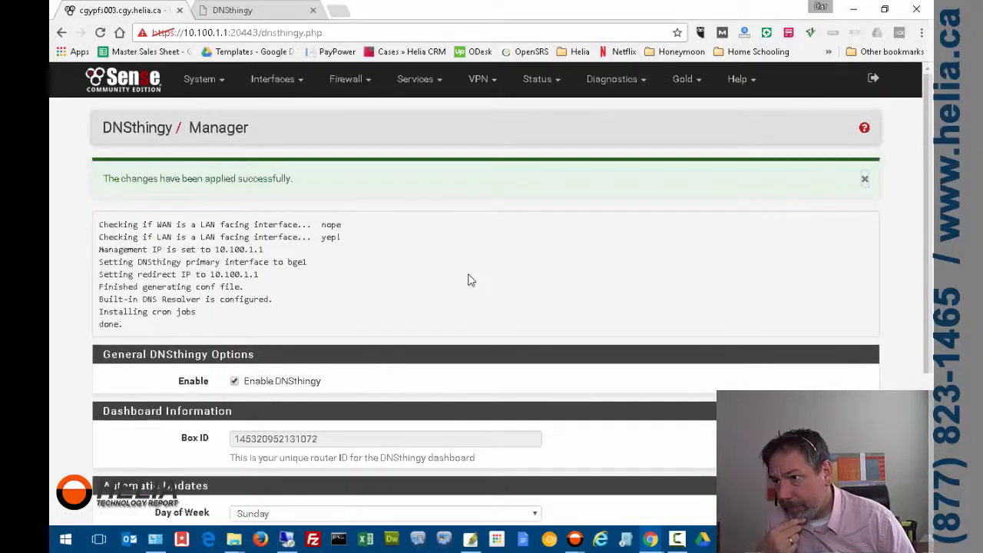
mouse_move(465, 316)
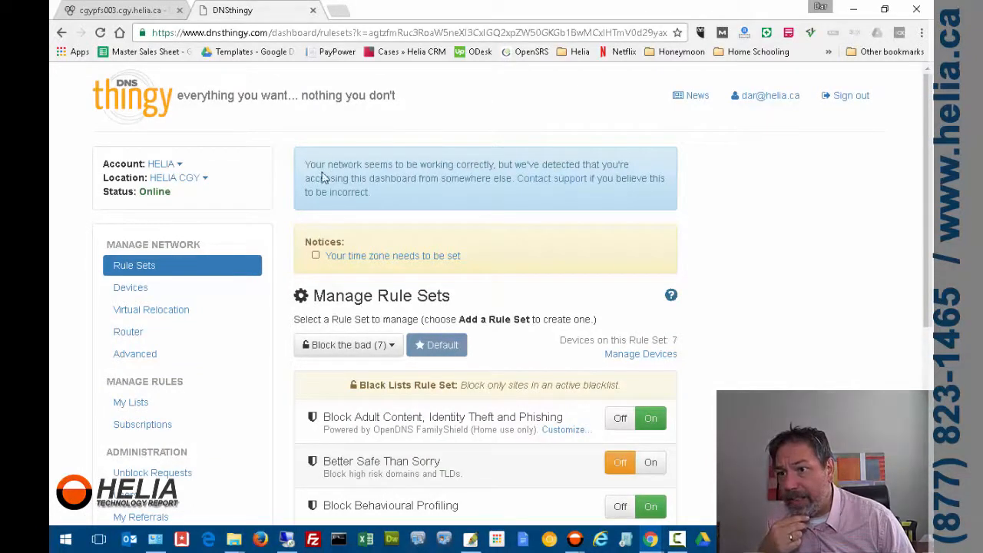
mouse_move(498, 190)
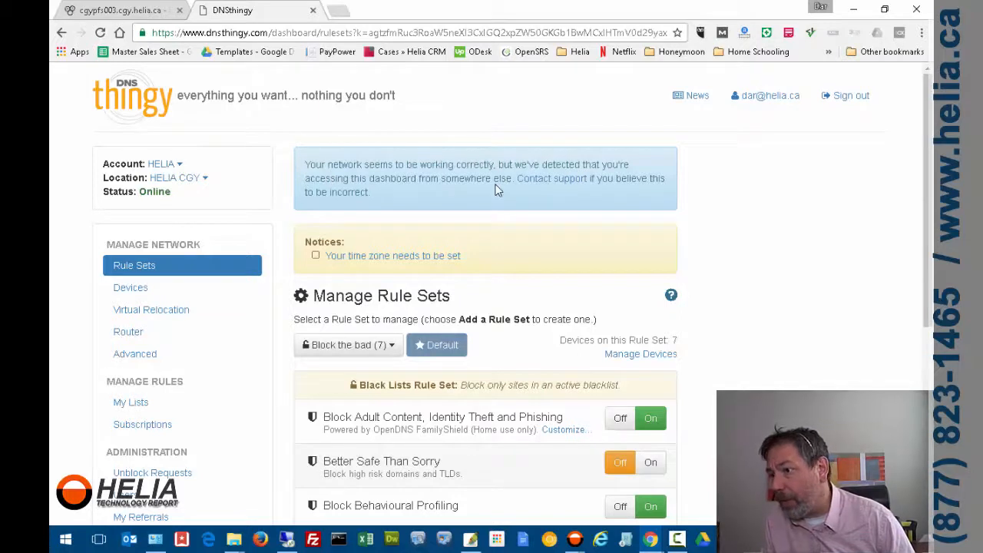
mouse_move(726, 211)
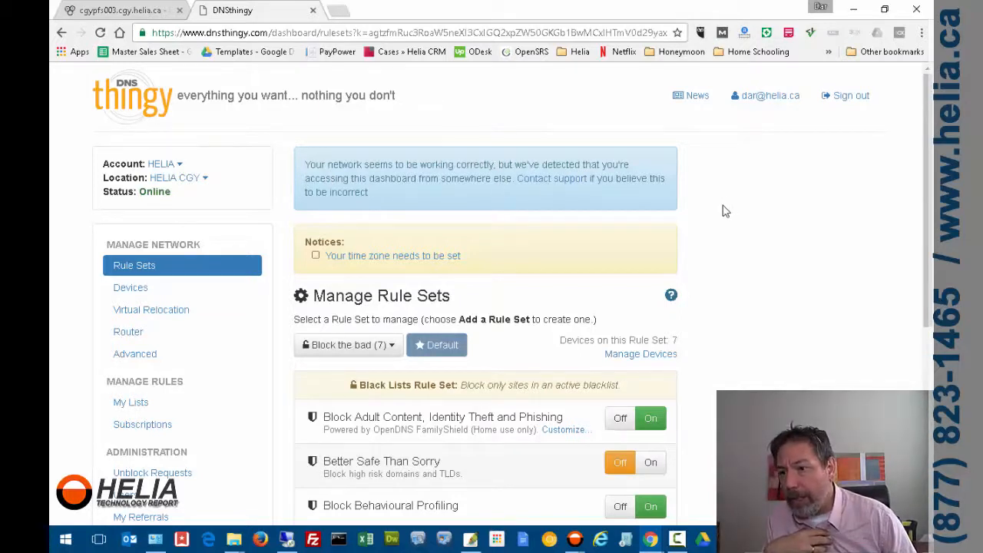
mouse_move(562, 269)
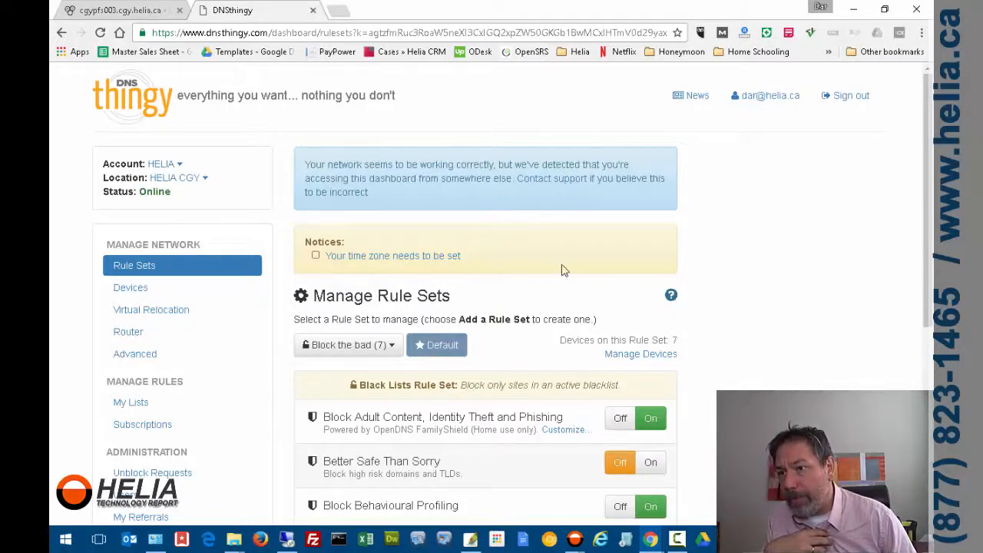
mouse_move(519, 205)
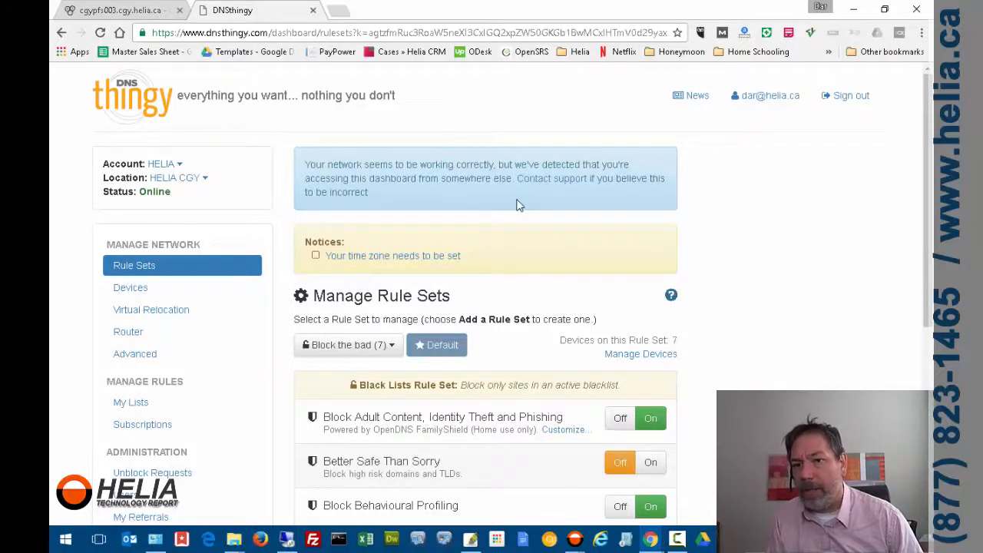
mouse_move(492, 202)
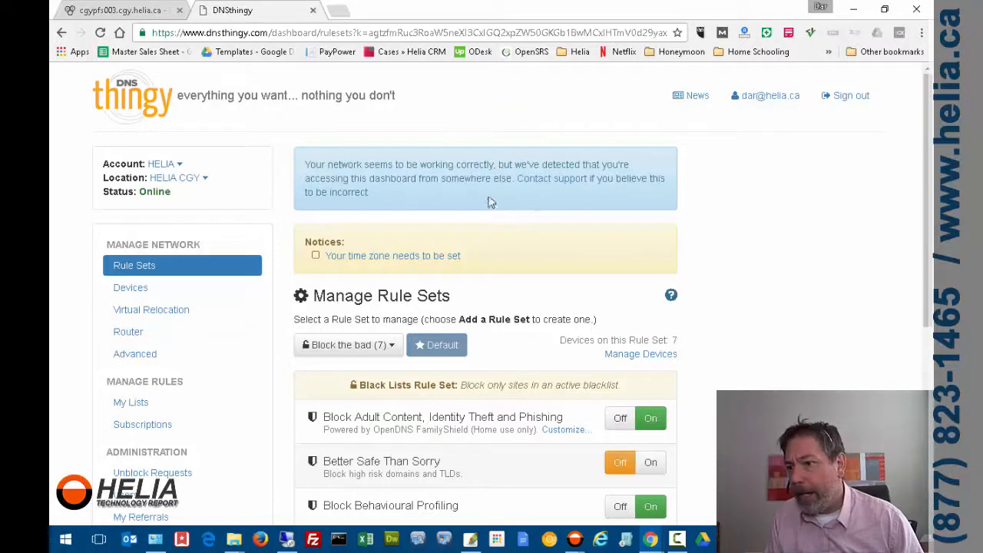
mouse_move(753, 237)
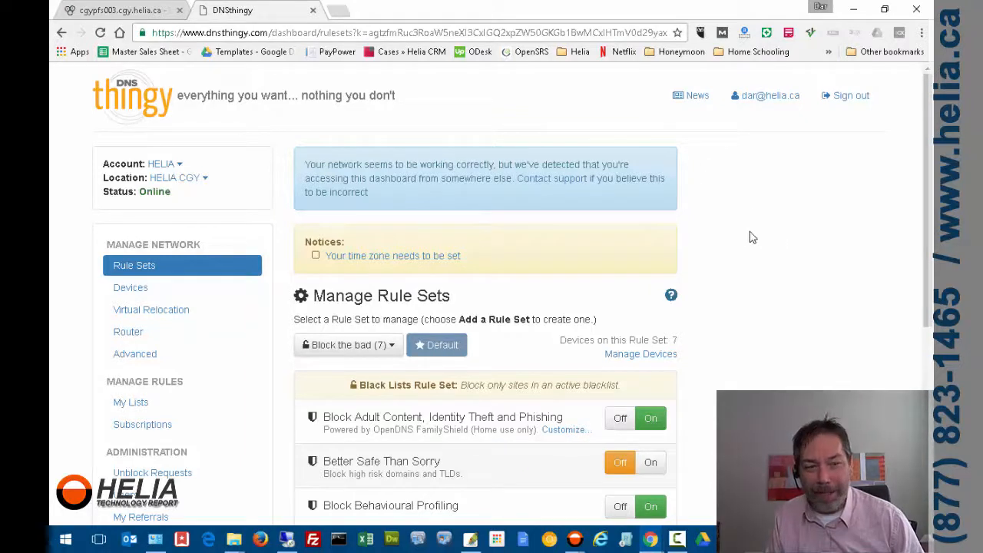